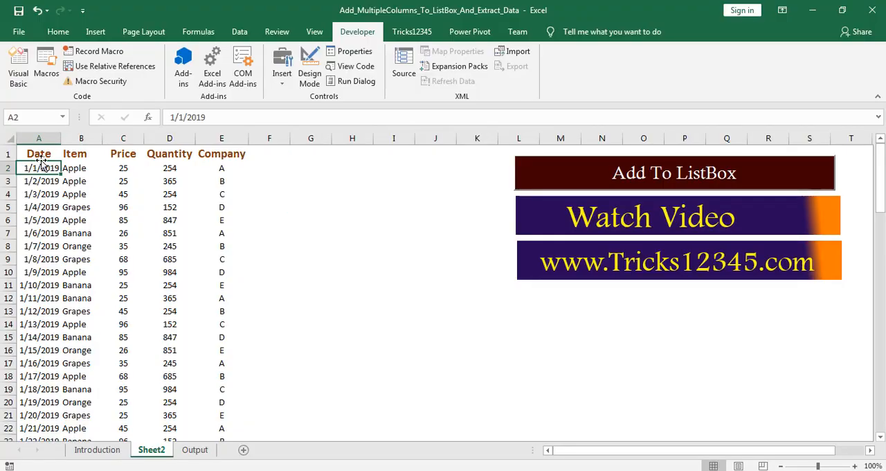
Highlight the top table rows on Sheet2, deselect, and launch the data list form via Add To ListBox.
left_click_drag(39, 152, 221, 180)
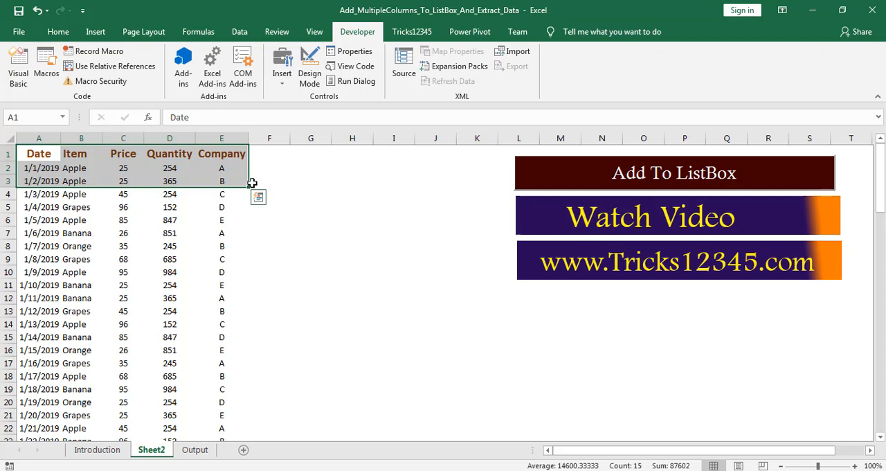
left_click(222, 219)
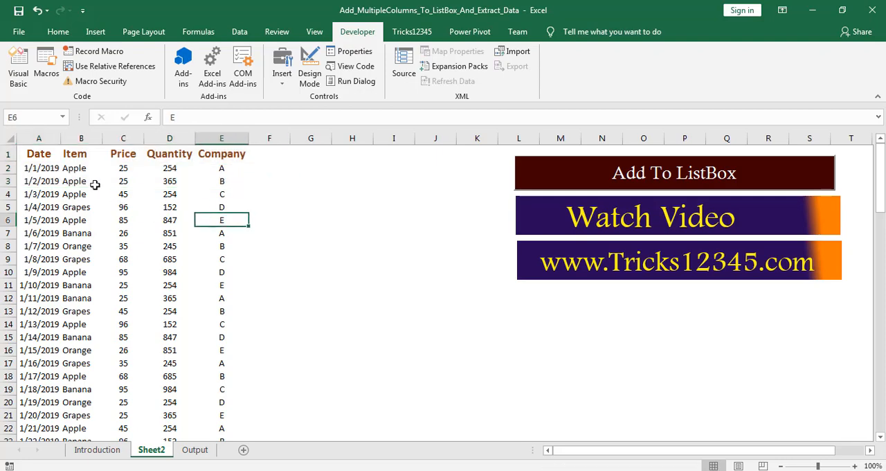
mouse_move(221, 158)
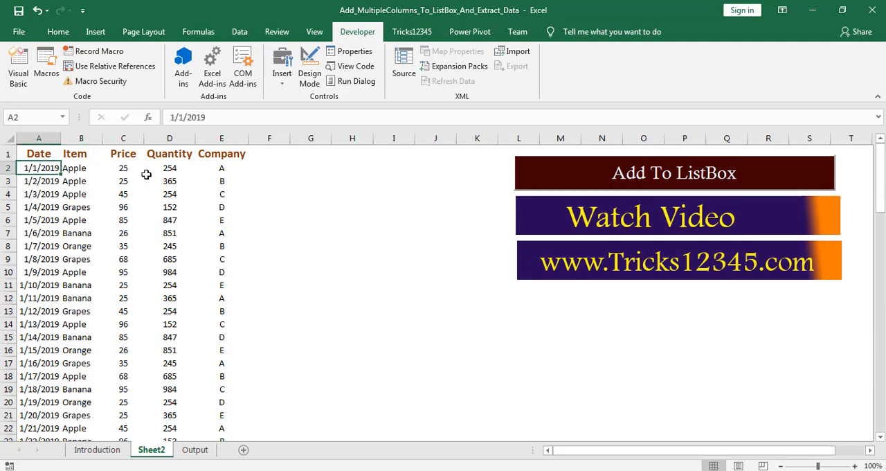
left_click(269, 193)
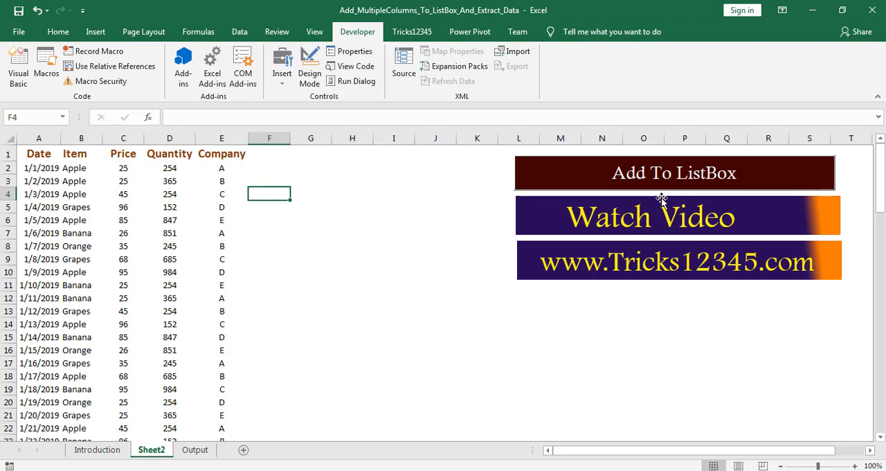
mouse_move(650, 185)
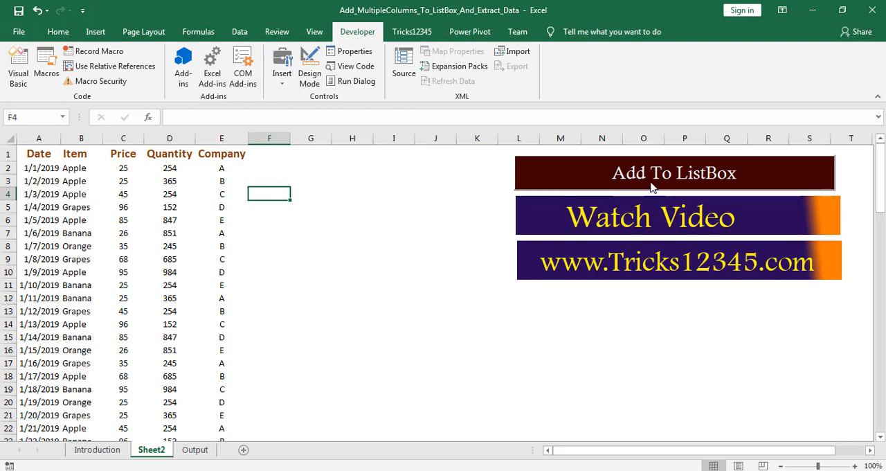
left_click(673, 171)
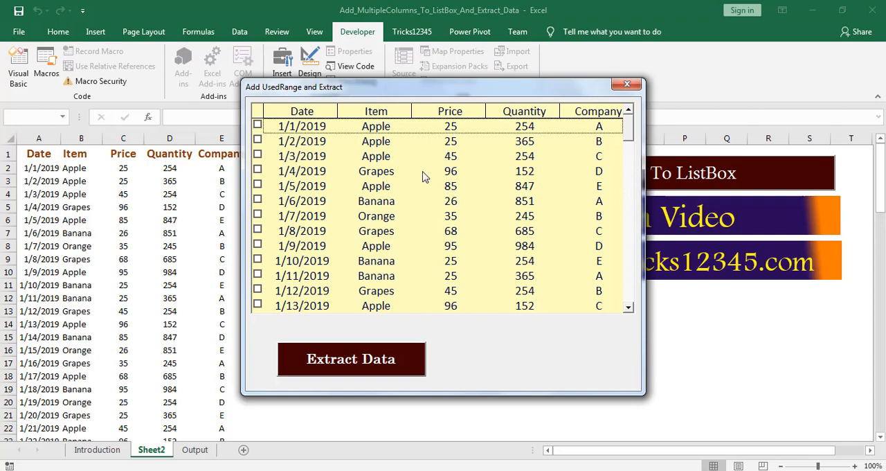
mouse_move(529, 152)
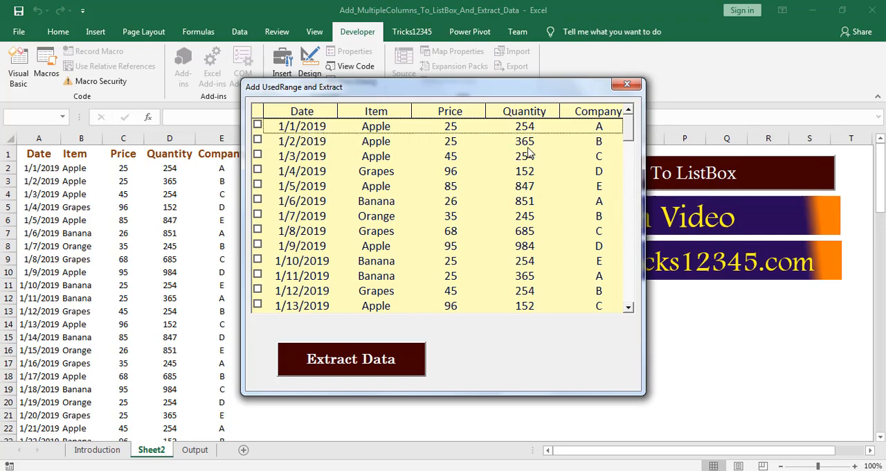
mouse_move(343, 158)
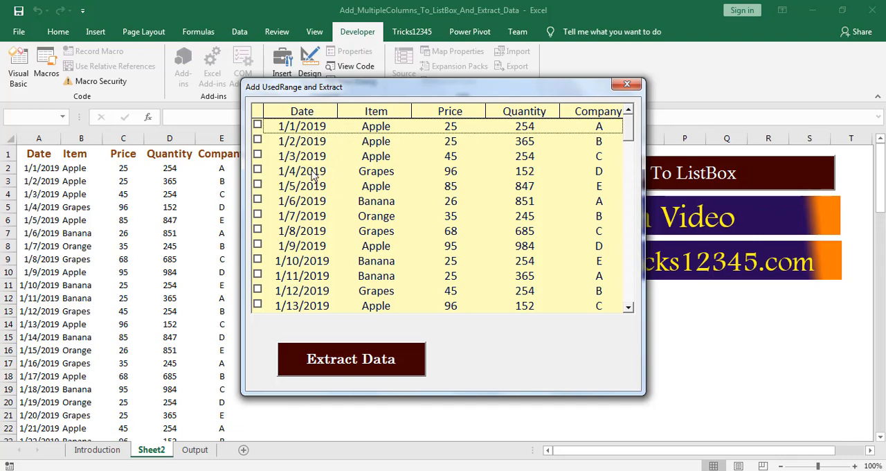
Tick the 1/4/2019 Grapes, 1/9/2019 Apple, 2/8/2019 Orange and 2/19/2019 Banana rows in the list.
left_click(257, 172)
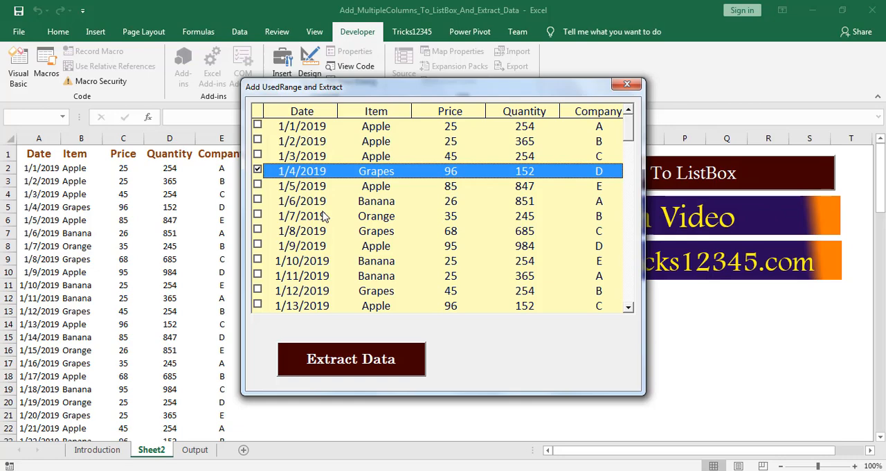
left_click(257, 246)
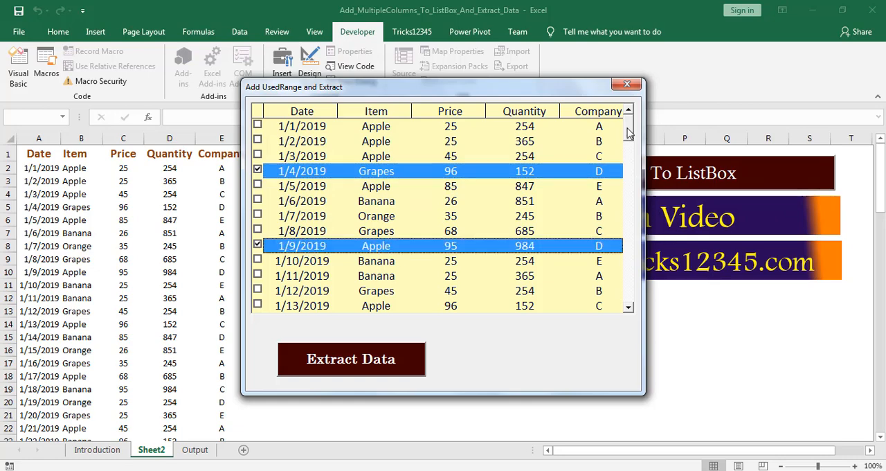
scroll("down", 3)
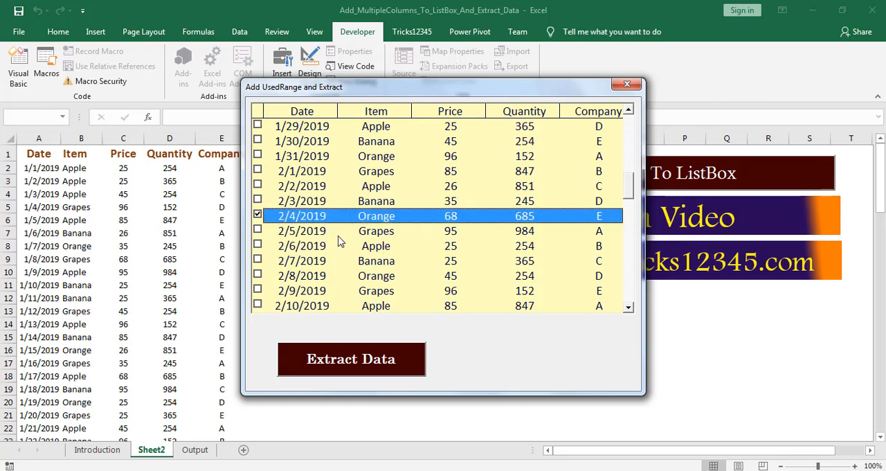
left_click(257, 274)
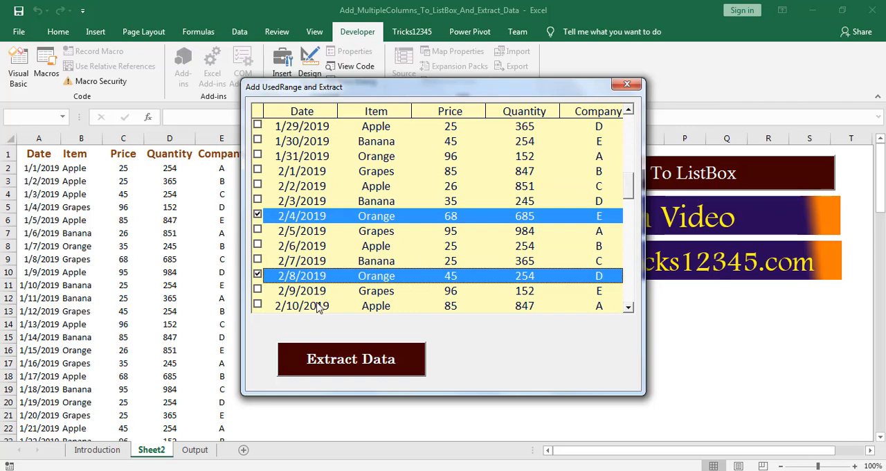
scroll("down", 3)
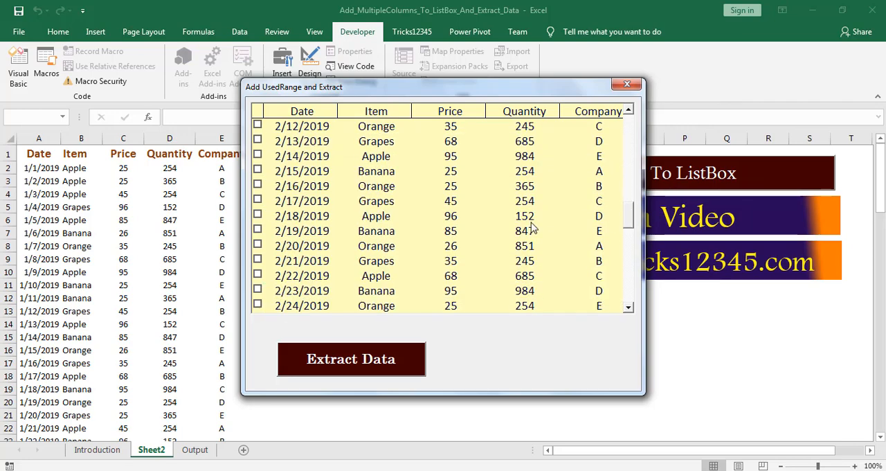
left_click(257, 230)
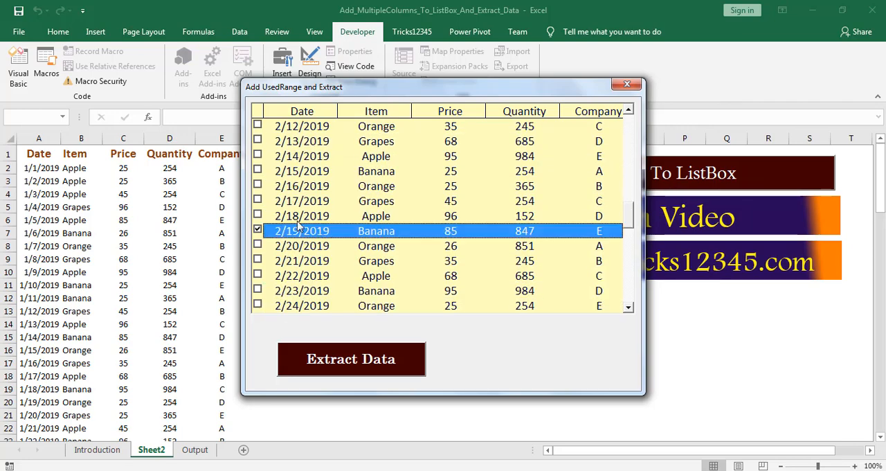
mouse_move(379, 370)
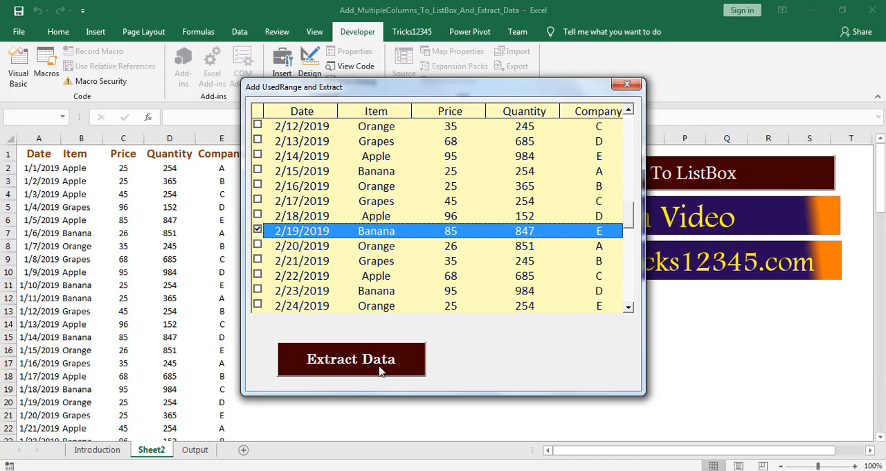
Extract the ticked rows with Extract Data, inspect them on the Output sheet, and return to Sheet2.
left_click(351, 359)
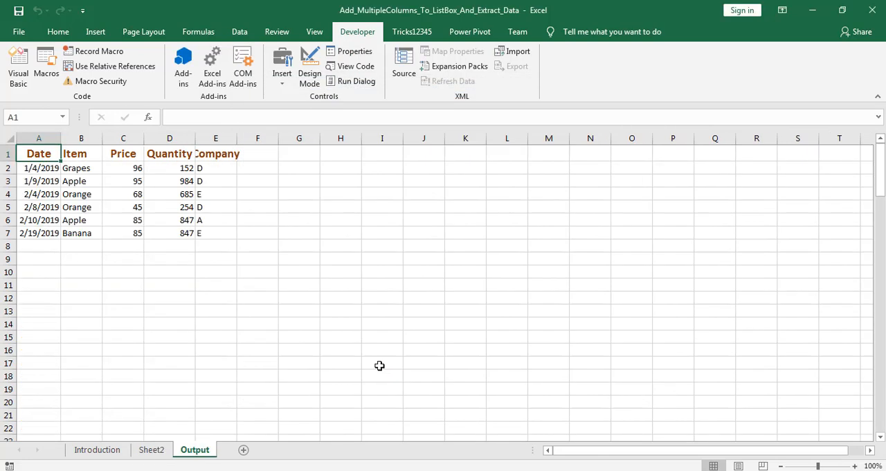
left_click(38, 233)
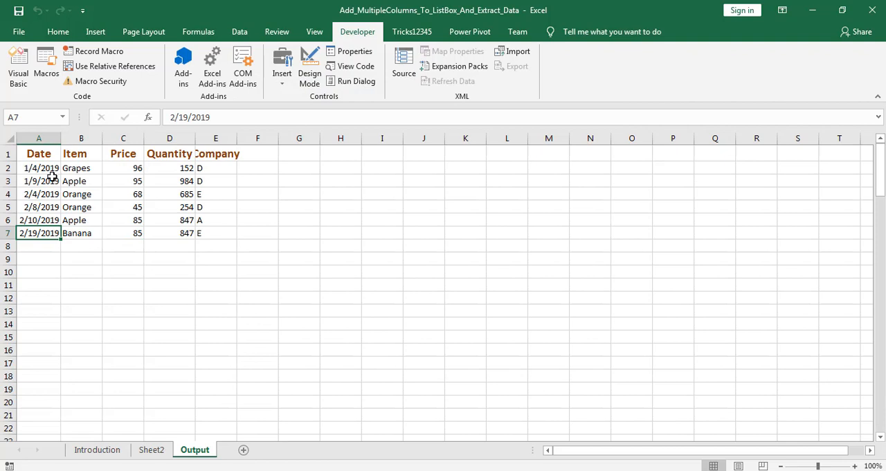
left_click(39, 167)
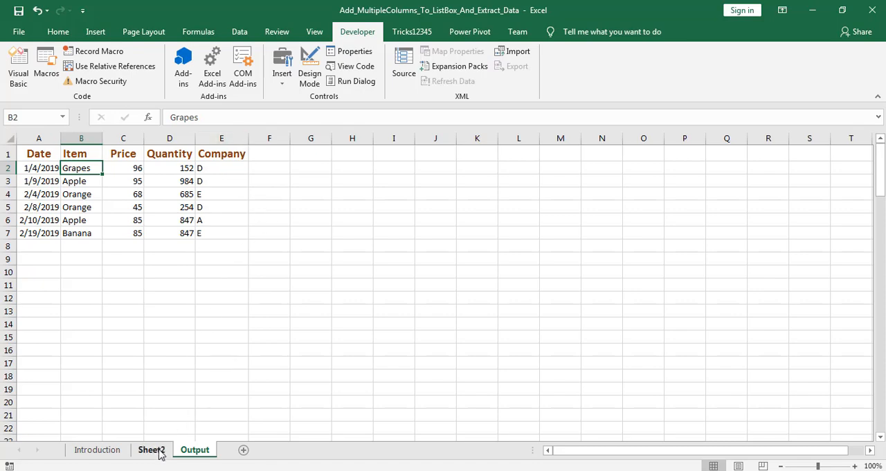
left_click(153, 449)
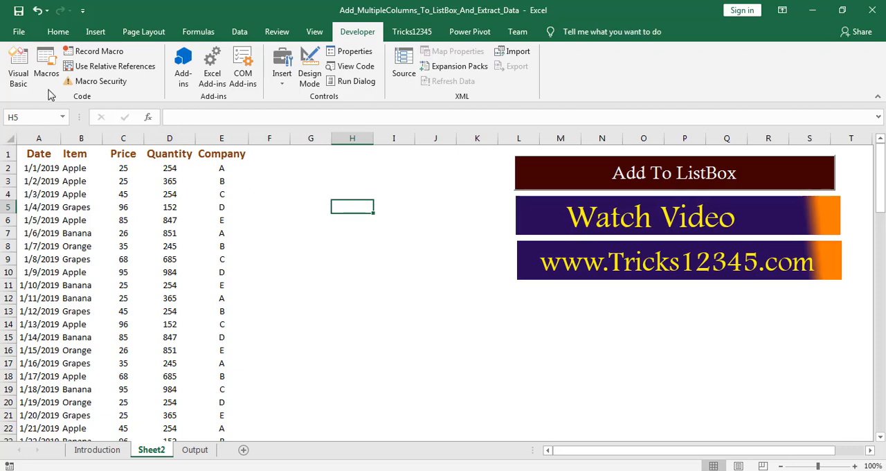
Launch the Visual Basic editor from the Developer ribbon to reach UserForm1's design.
left_click(18, 66)
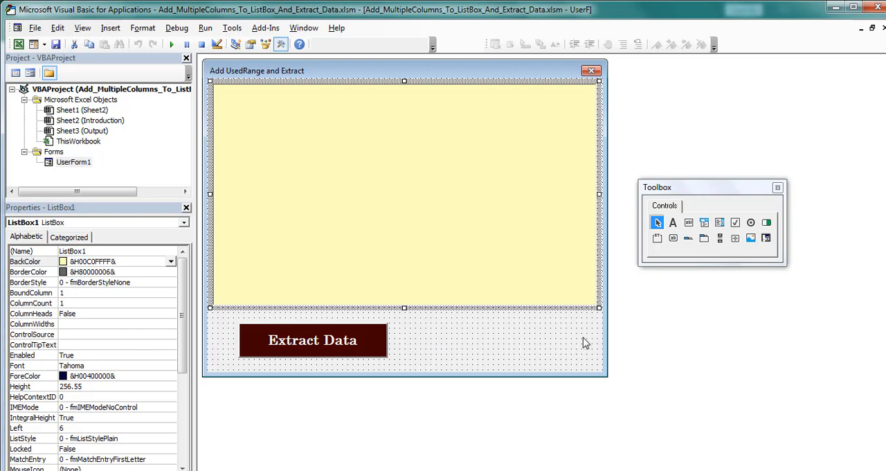
mouse_move(645, 296)
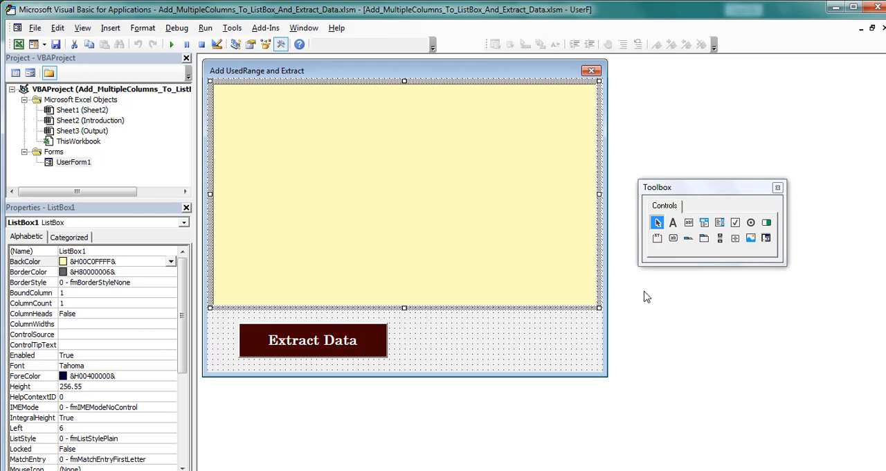
mouse_move(520, 339)
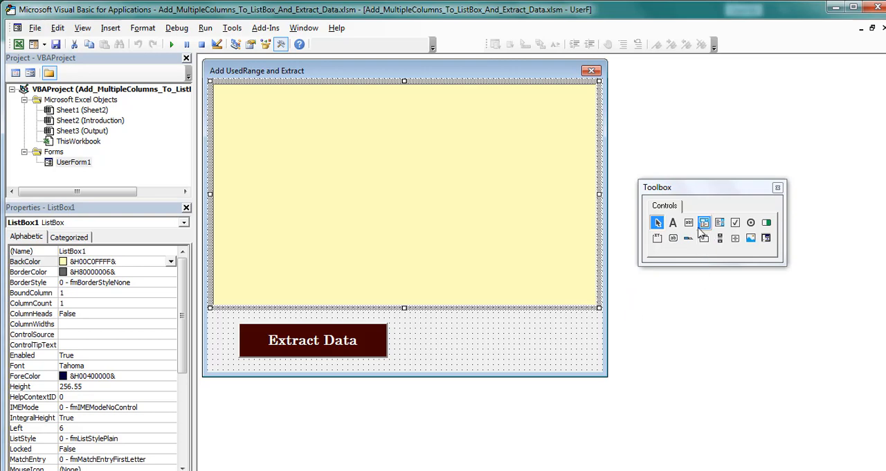
mouse_move(720, 222)
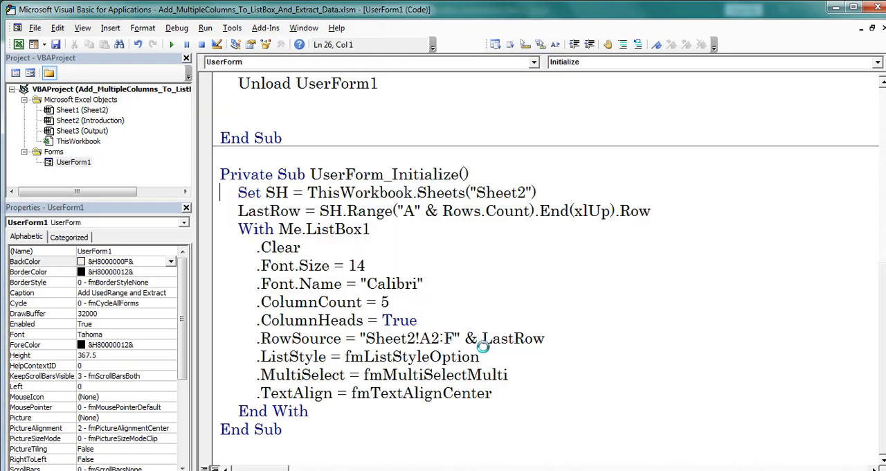
double_click(379, 175)
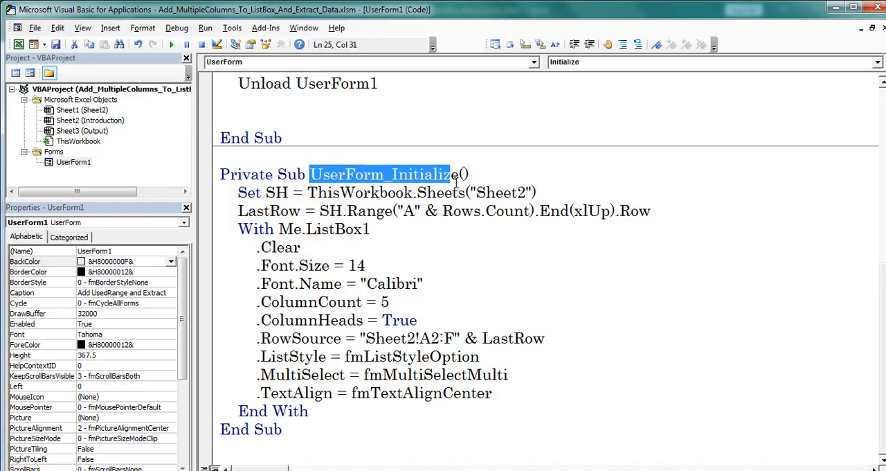
left_click(450, 201)
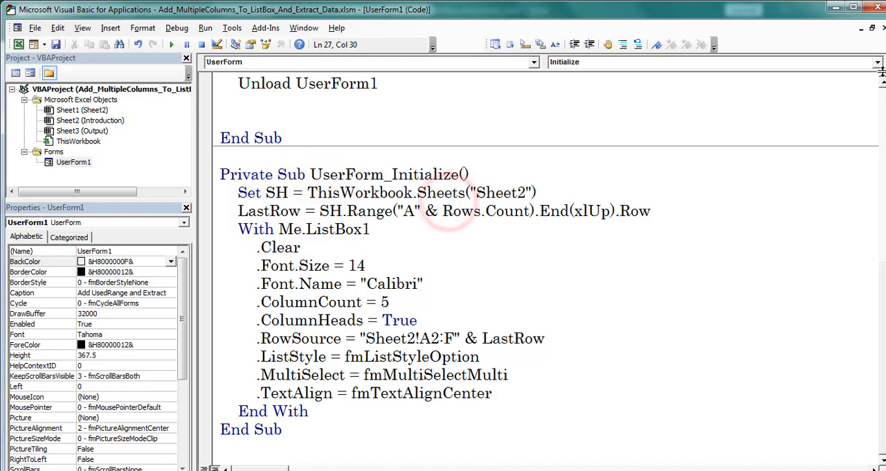
left_click(877, 61)
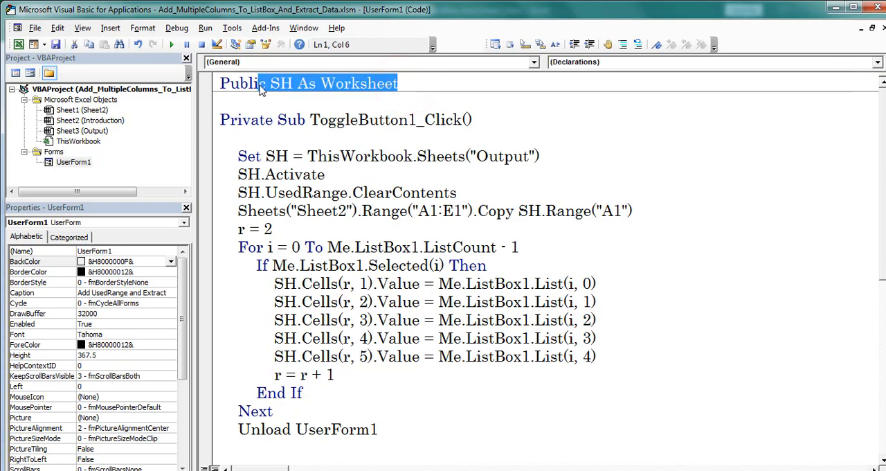
mouse_move(551, 238)
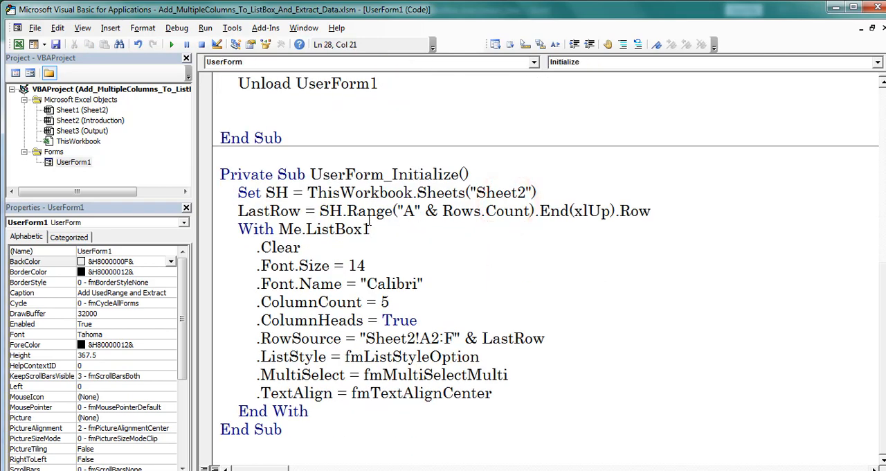
left_click(246, 210)
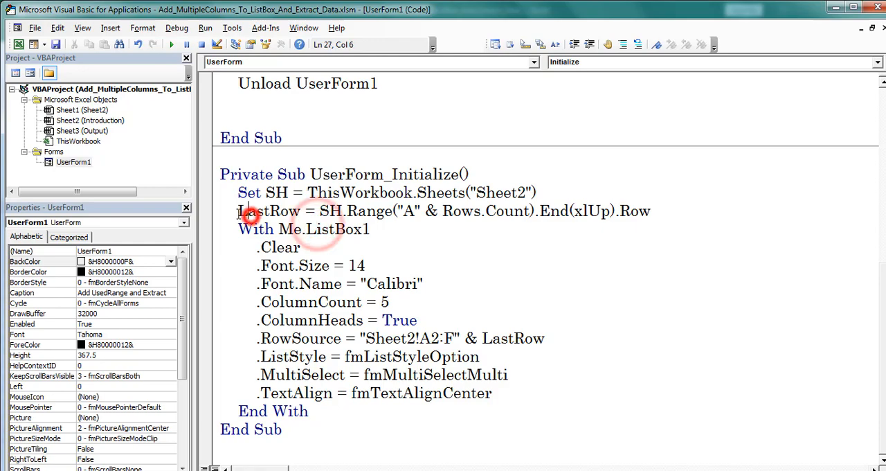
left_click(315, 210)
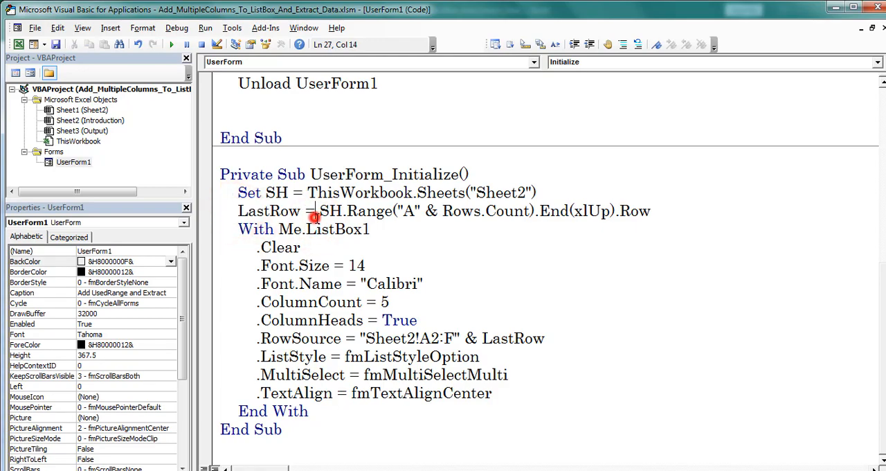
left_click(355, 228)
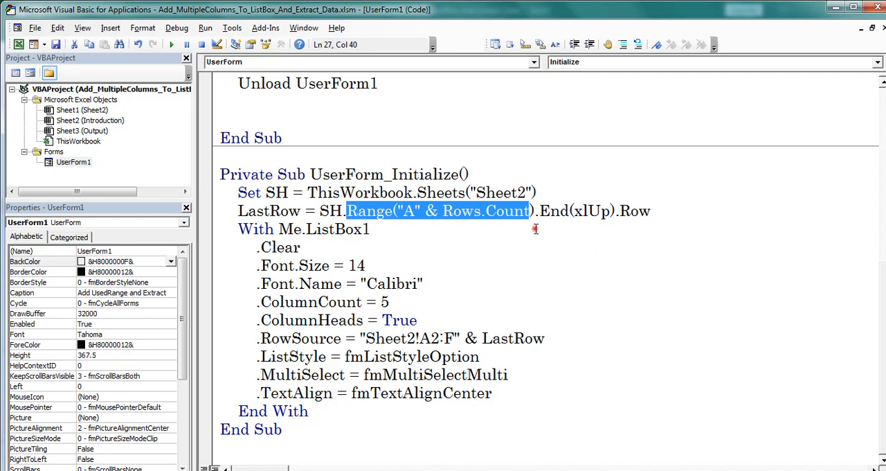
left_click(384, 191)
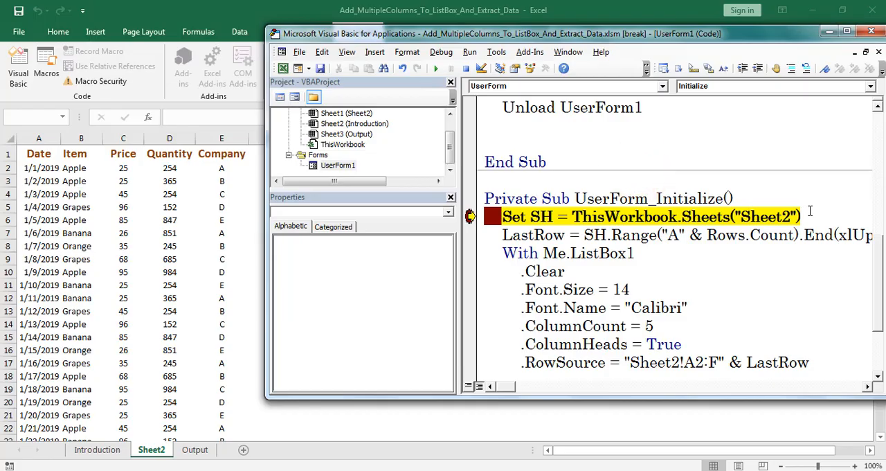
Step into UserForm_Initialize with F8, glance at the Sheet2 data, and maximize the code window.
key("F8")
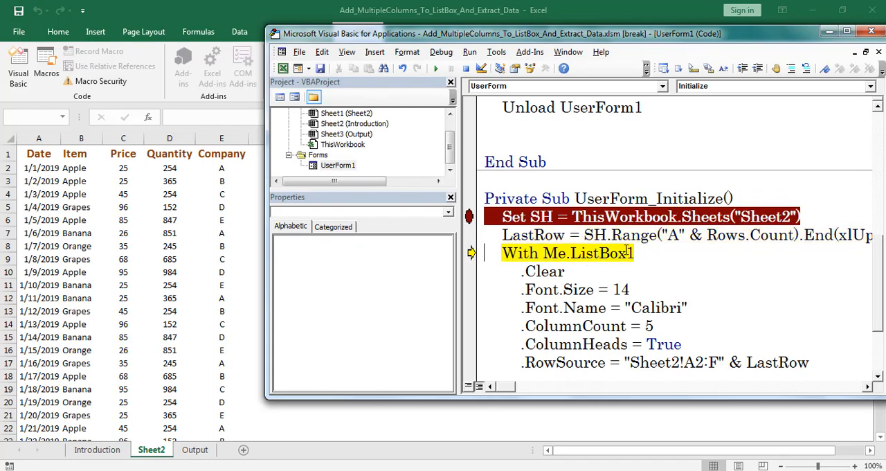
mouse_move(533, 235)
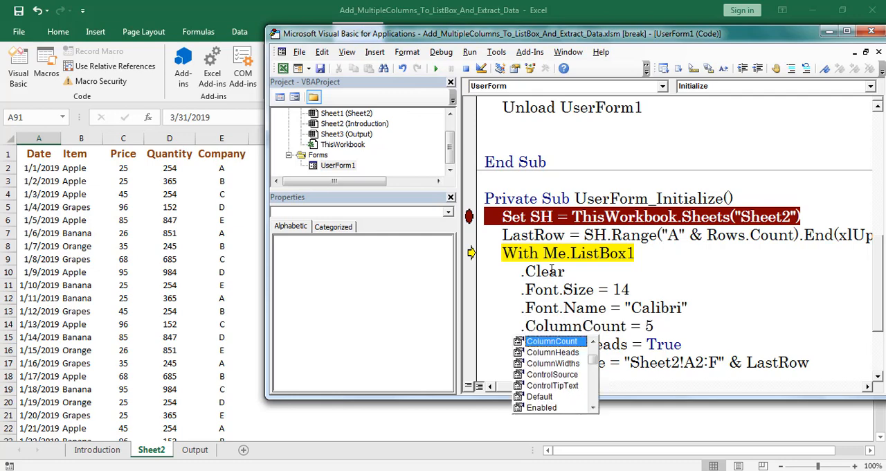
mouse_move(626, 269)
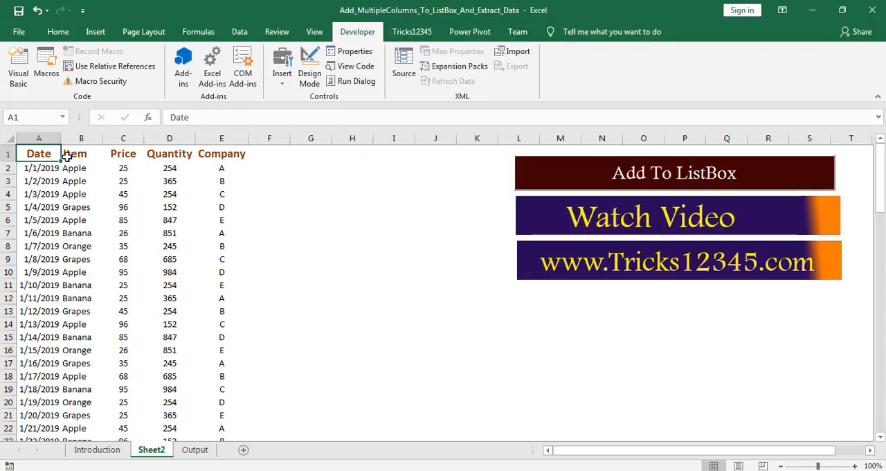
left_click(122, 153)
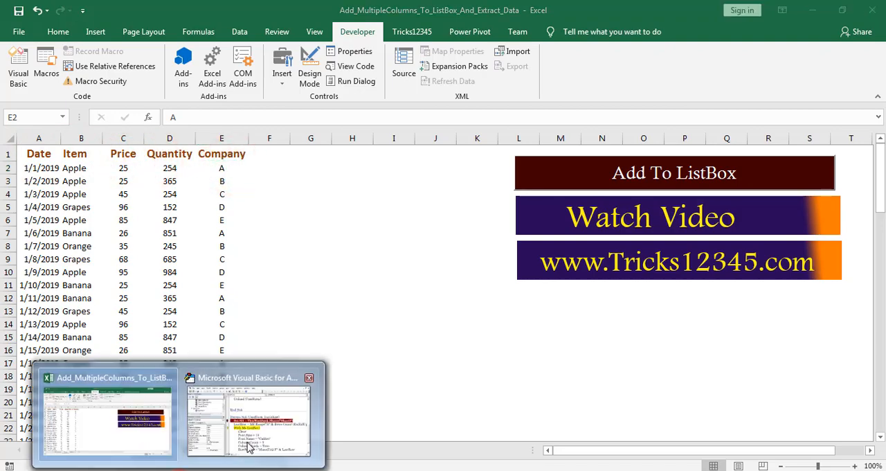
left_click(249, 415)
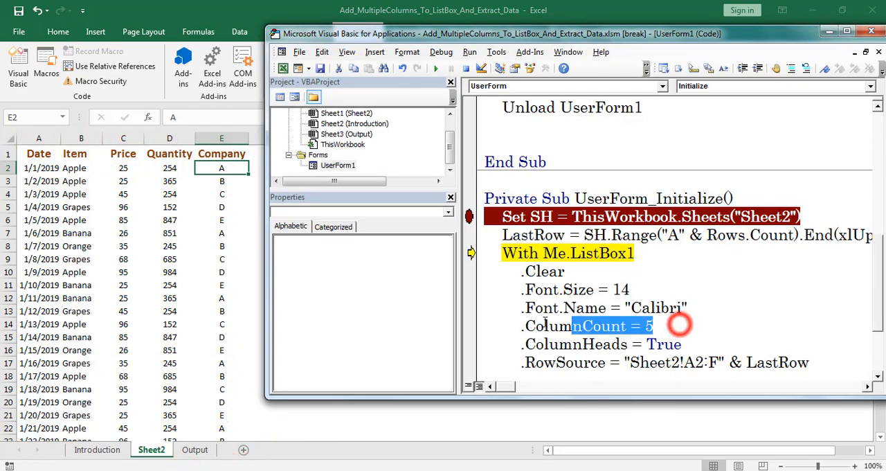
scroll("down", 3)
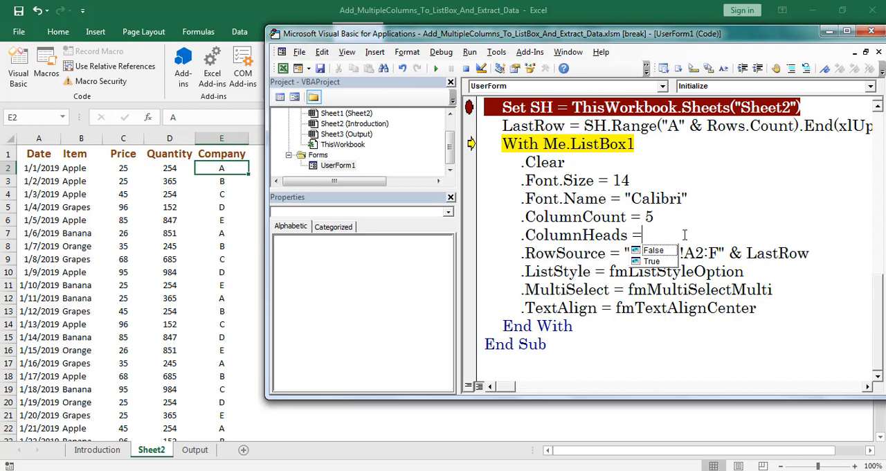
left_click(650, 261)
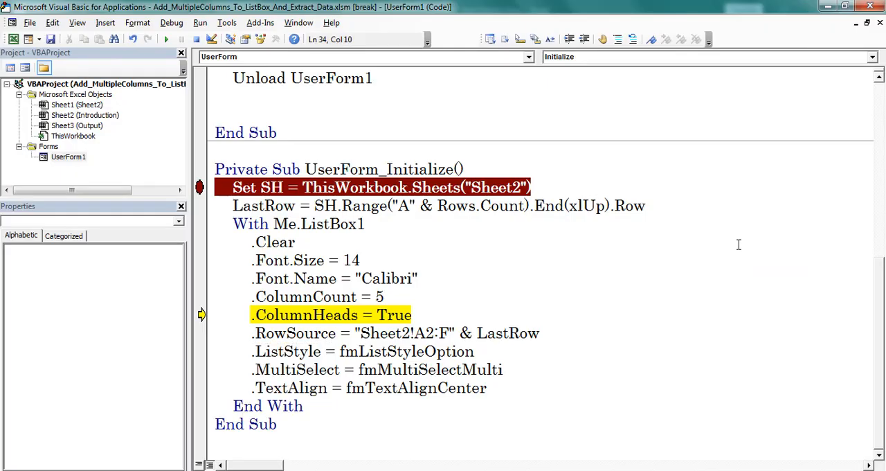
Highlight the Sheet2 name in RowSource and the fmMultiSelectMulti value in the MultiSelect line.
left_click(305, 332)
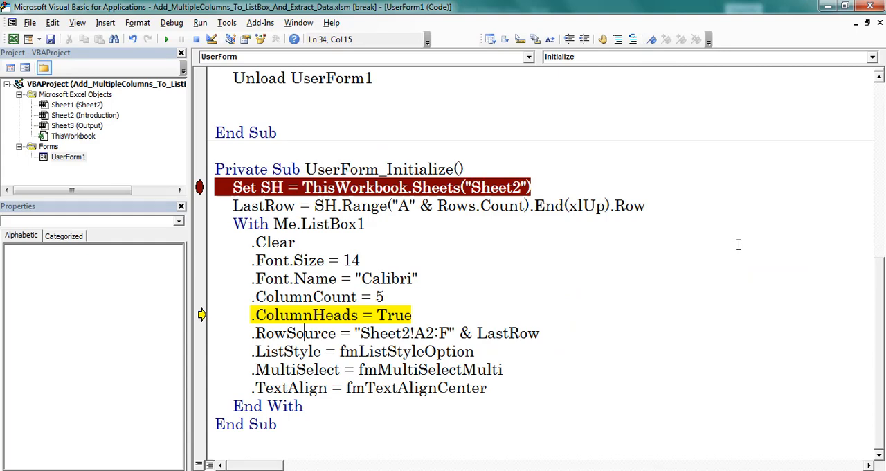
double_click(383, 332)
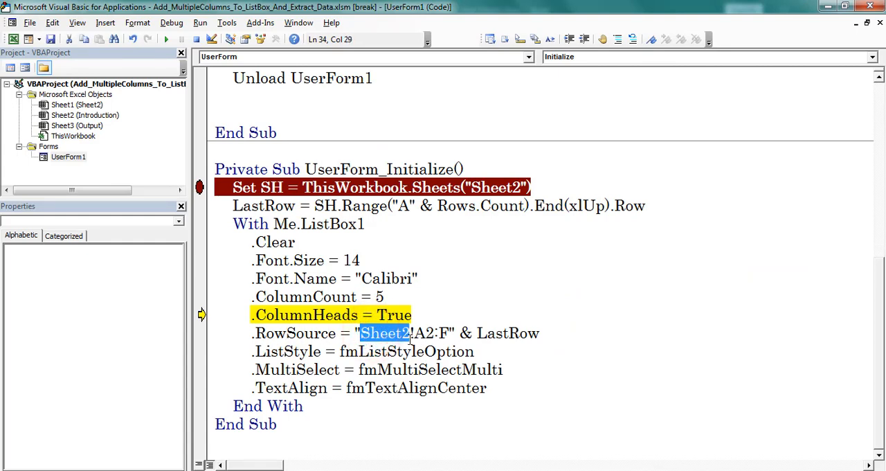
left_click(554, 344)
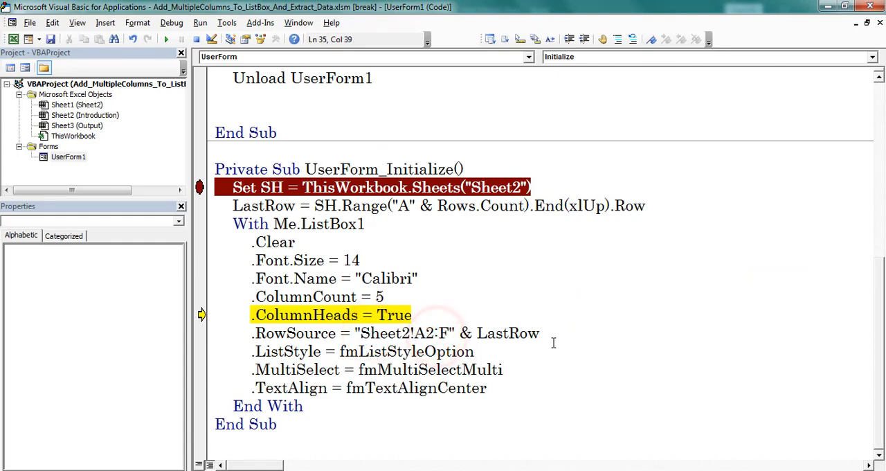
mouse_move(505, 332)
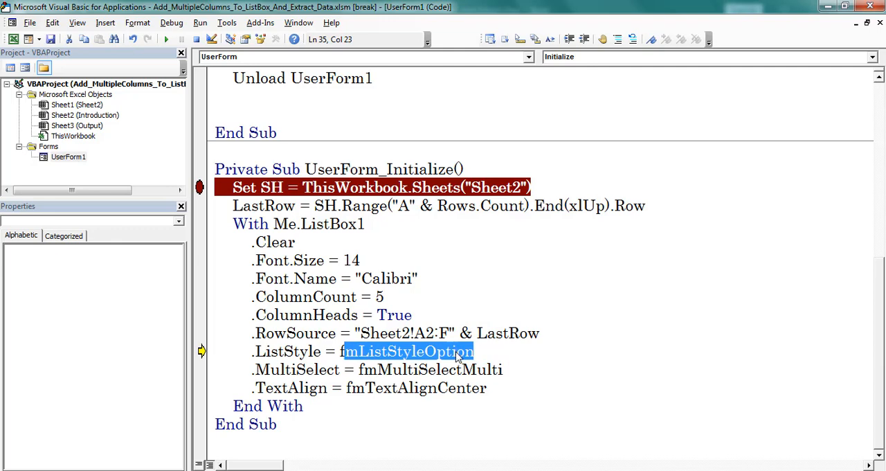
left_click(490, 368)
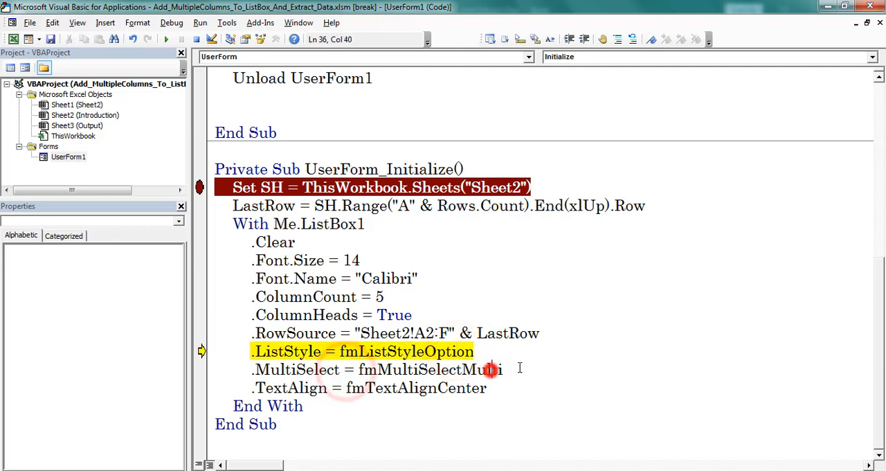
mouse_move(607, 356)
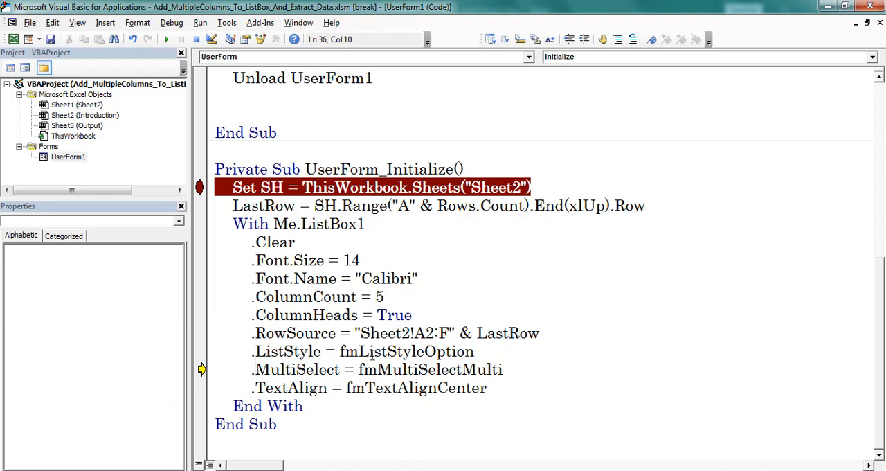
left_click(352, 368)
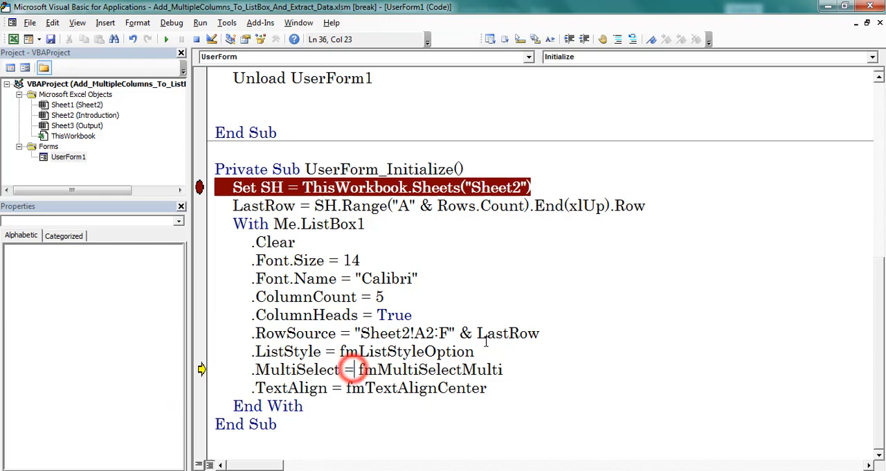
left_click(353, 368)
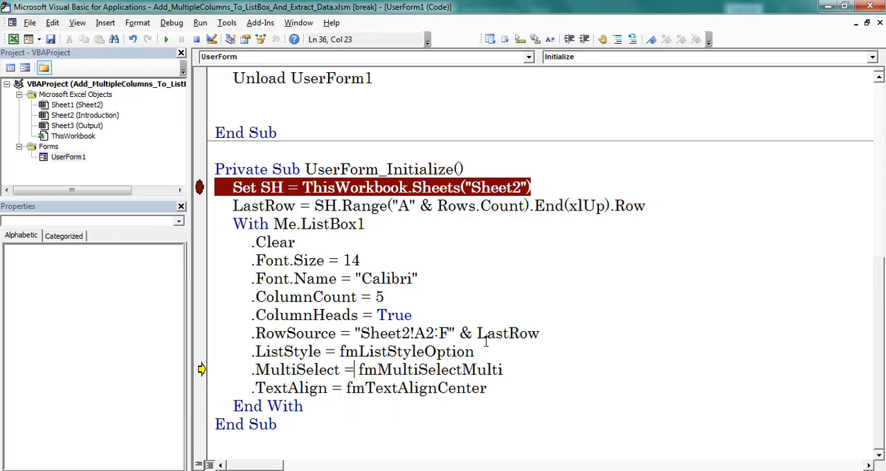
double_click(429, 368)
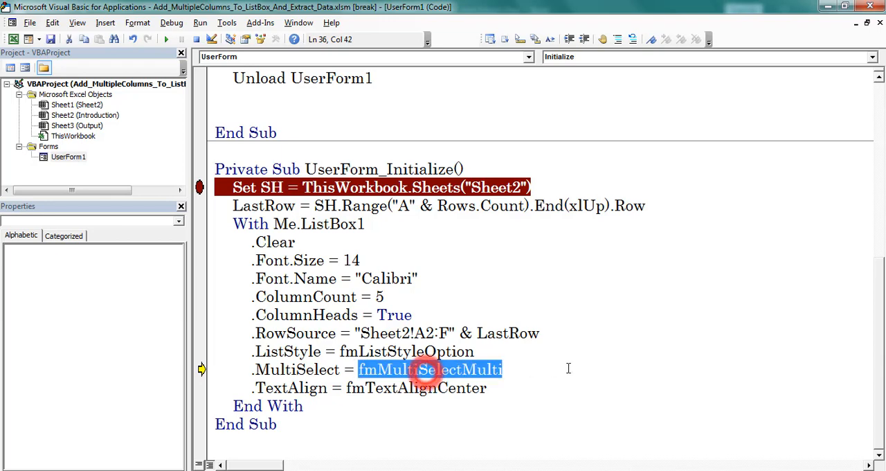
left_click(283, 387)
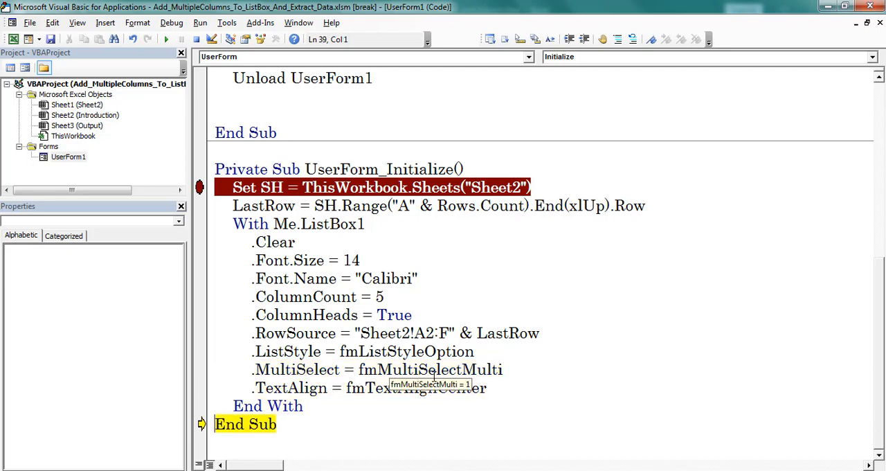
Let the form load, tick five rows including 1/9/2019 Apple, extract them to Output and view Sheet2.
left_click(167, 39)
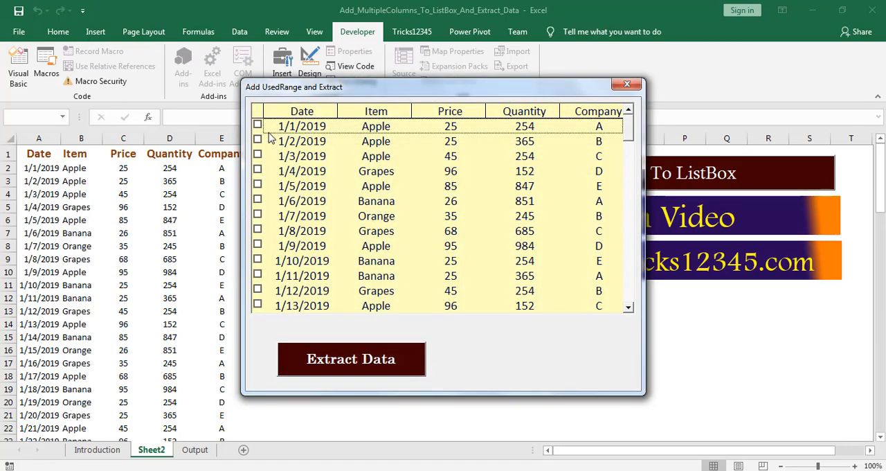
left_click(257, 155)
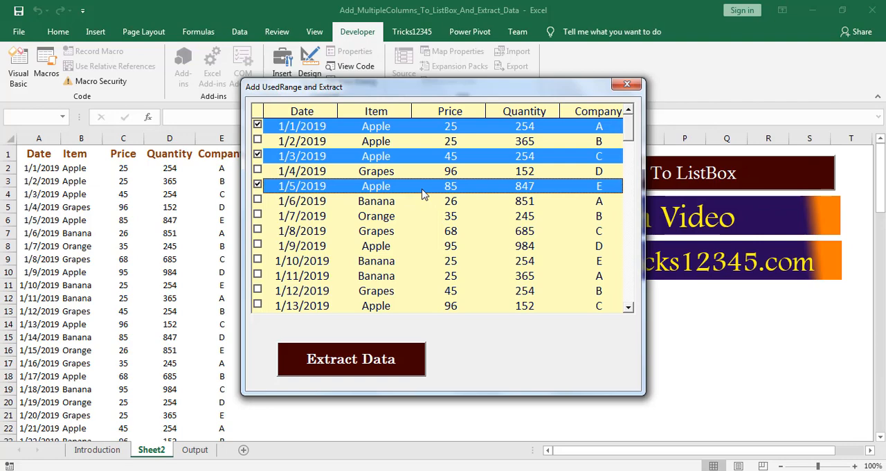
left_click(257, 246)
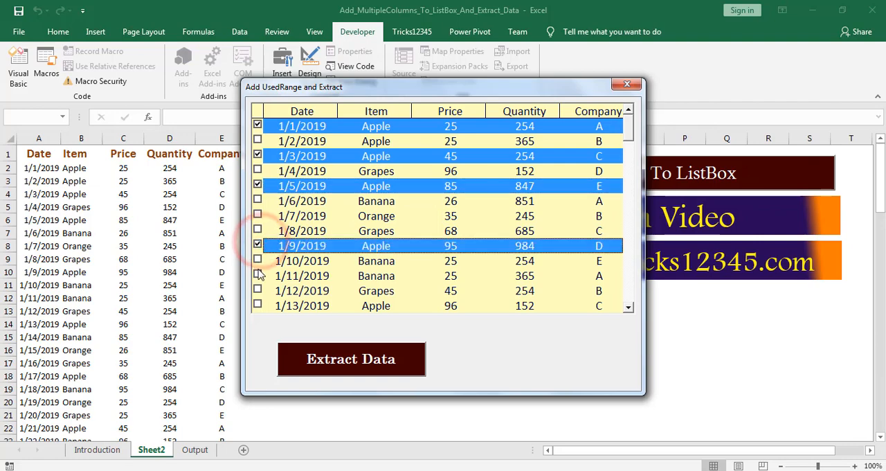
left_click(352, 359)
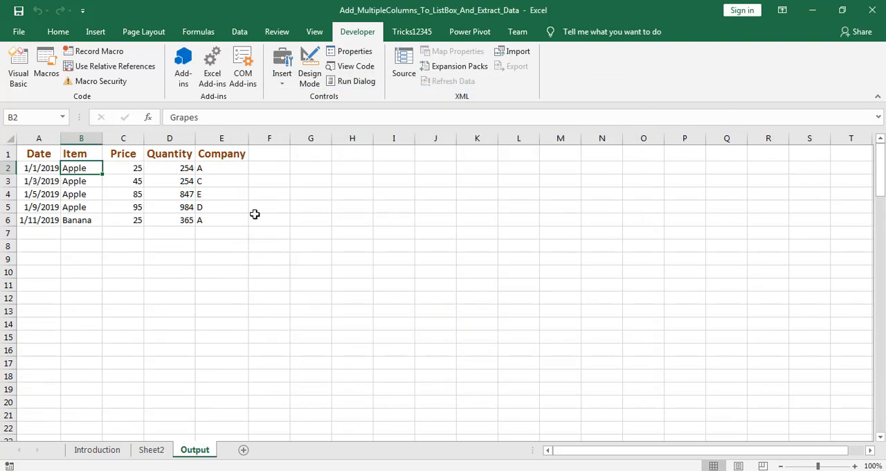
left_click(153, 448)
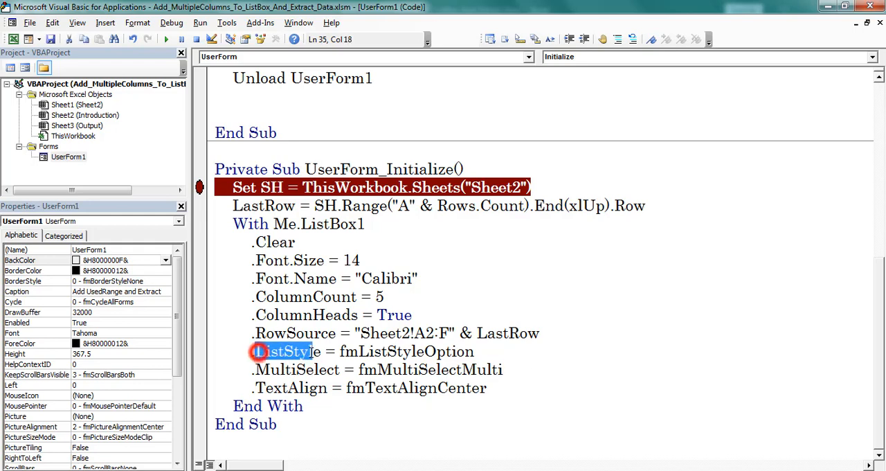
Remove the breakpoint on the Set SH line and start editing the ListStyle value.
left_click(520, 368)
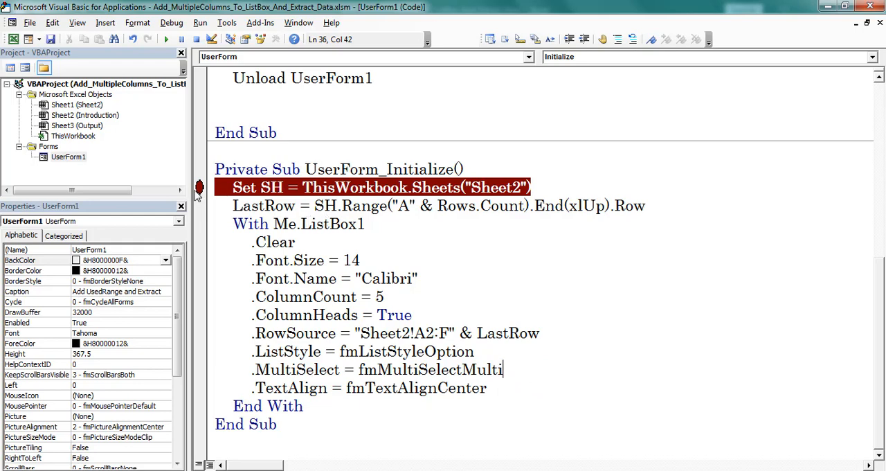
left_click(201, 187)
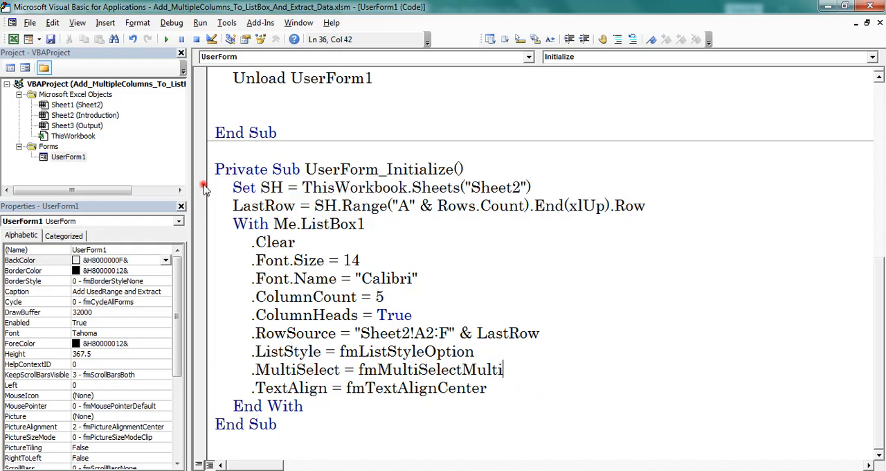
left_click(498, 352)
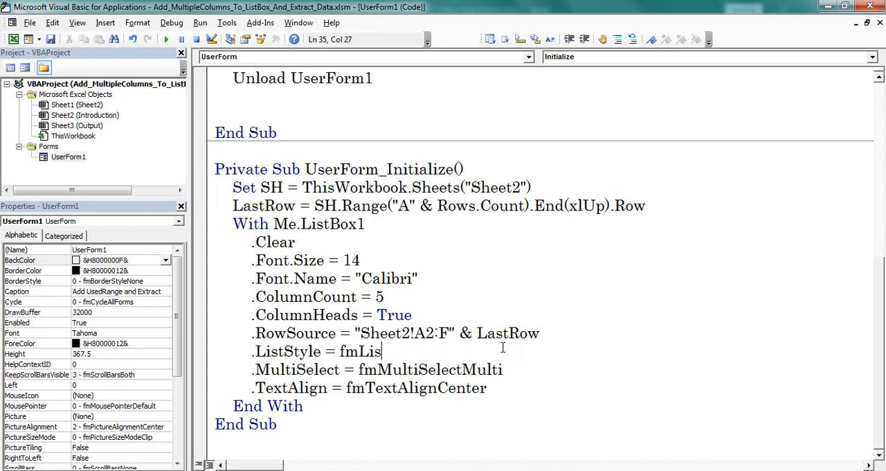
key("Backspace")
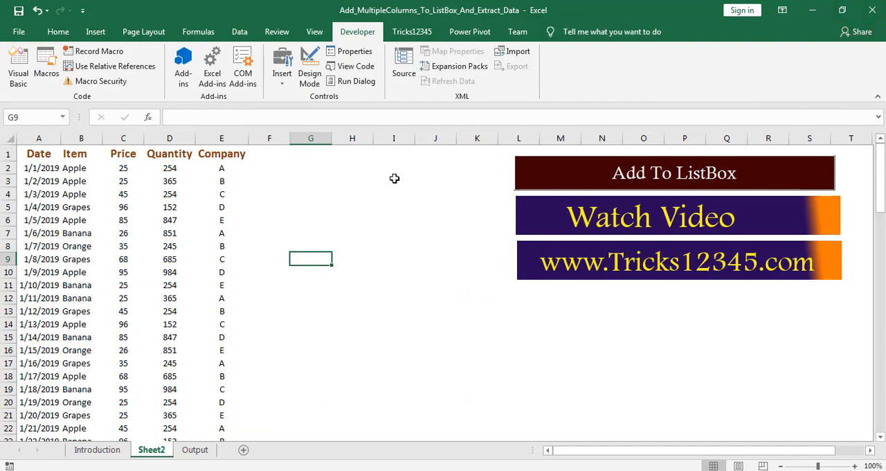
Reopen the data list form from Sheet2 and close it with its X button.
left_click(673, 172)
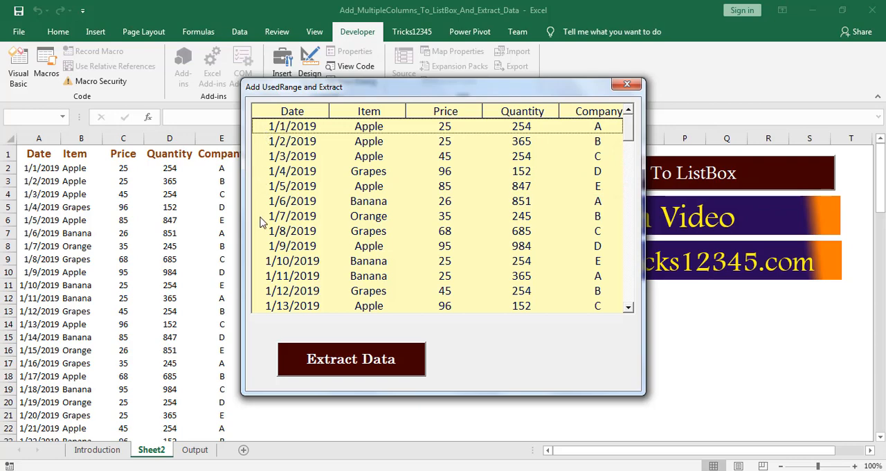
mouse_move(307, 279)
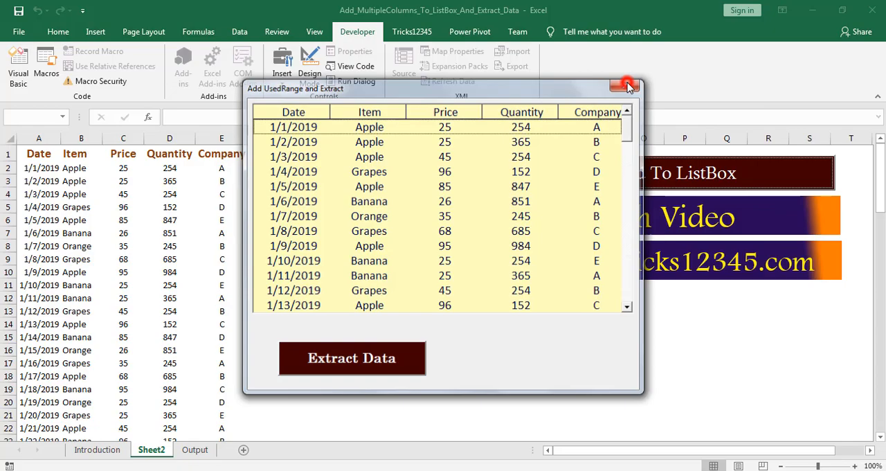
left_click(621, 84)
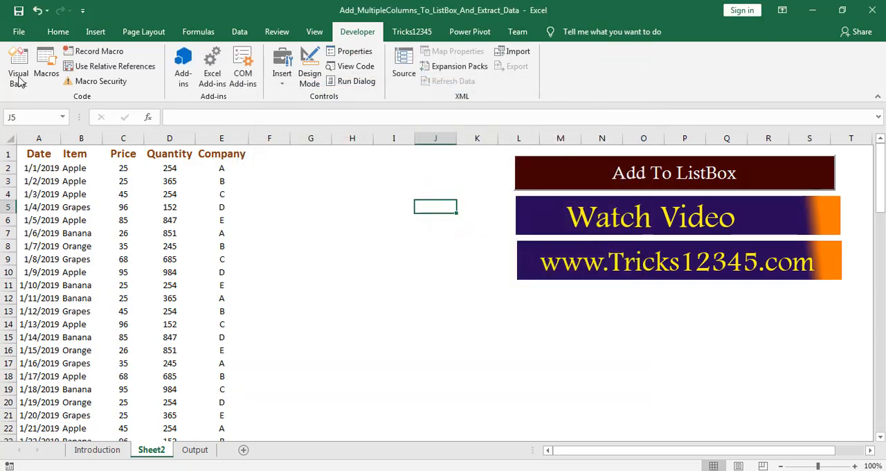
Return to the VBA editor to set ListStyle to fmListStyleOption and MultiSelect to fmMultiSelectSingle.
left_click(17, 67)
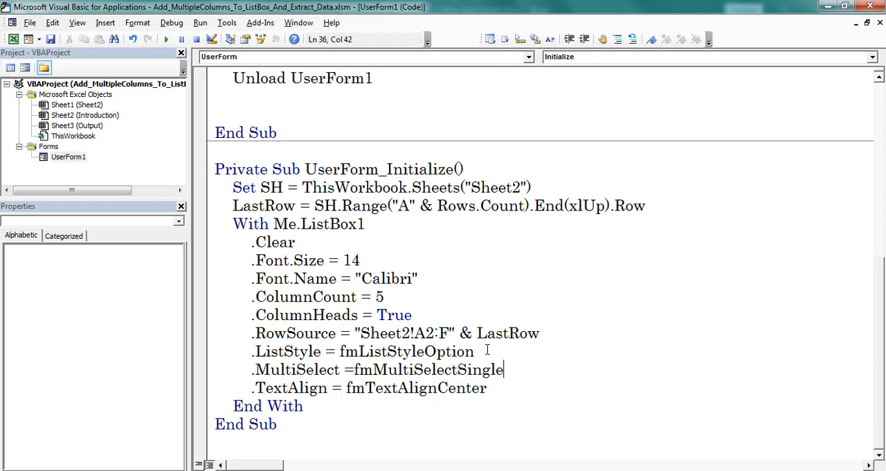
mouse_move(587, 351)
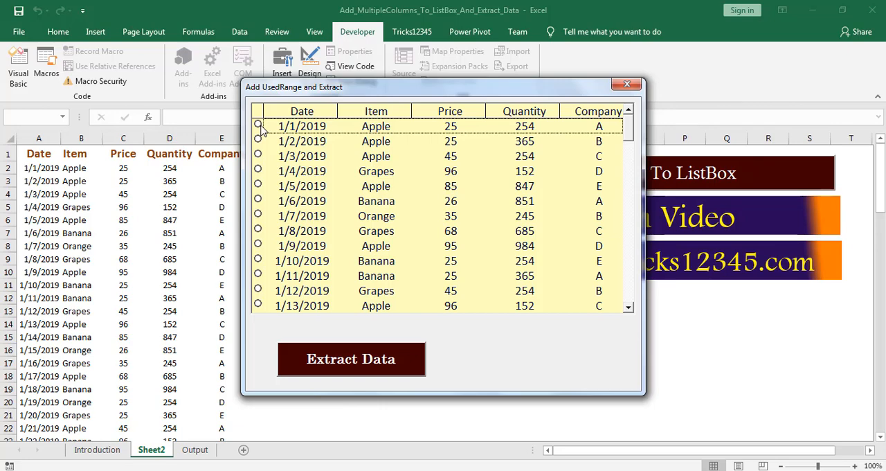
Pick the 1/4 Grapes, 1/9, 1/13 and 1/3 Apple rows one at a time, then close the form.
left_click(257, 172)
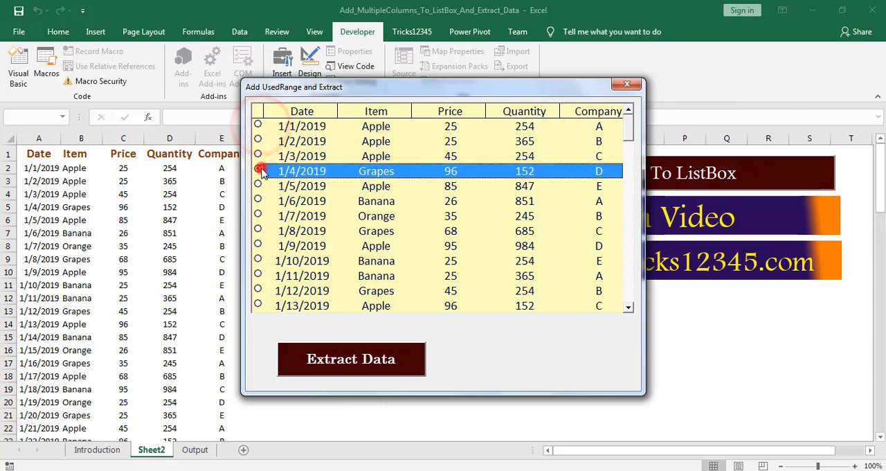
left_click(258, 246)
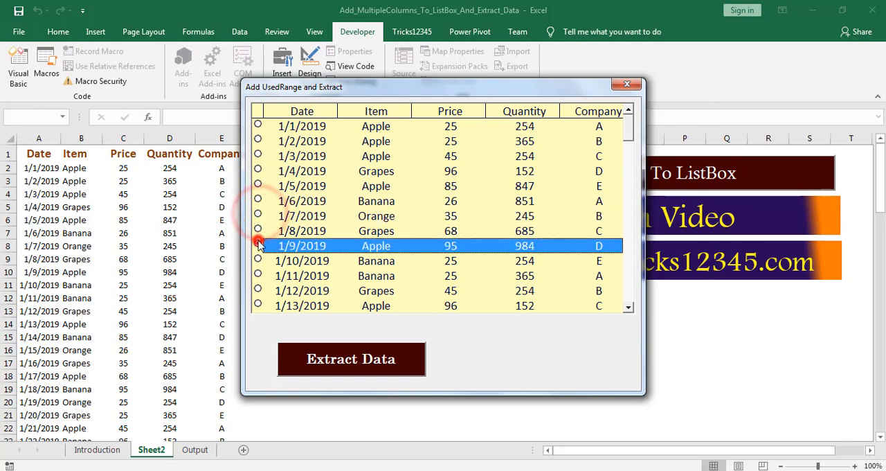
left_click(258, 260)
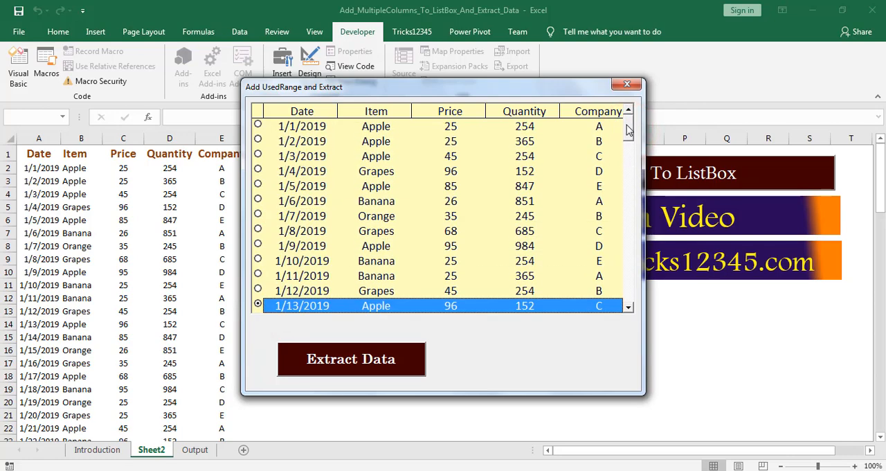
mouse_move(257, 213)
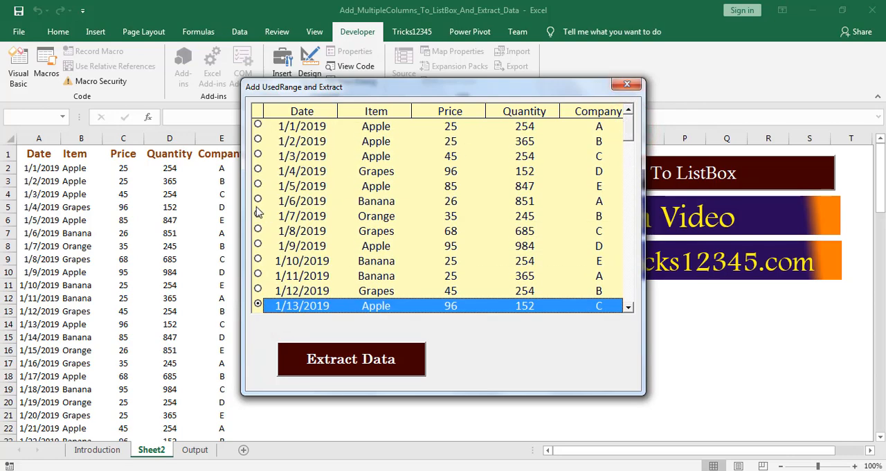
left_click(257, 155)
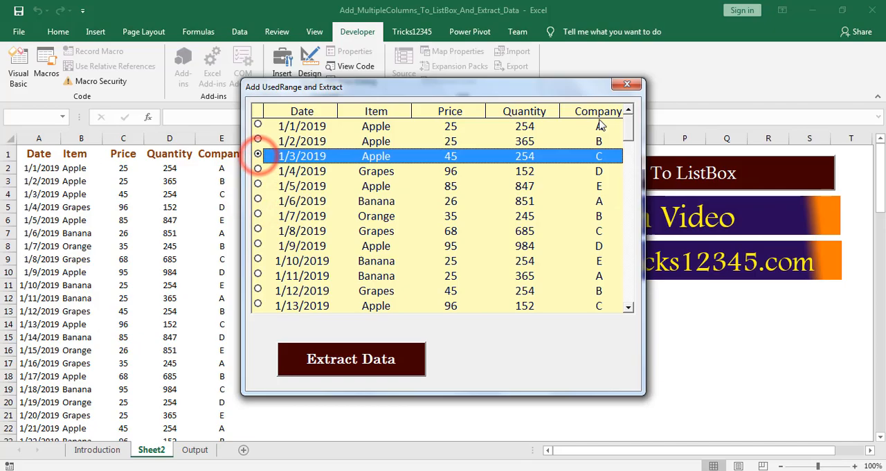
left_click(626, 83)
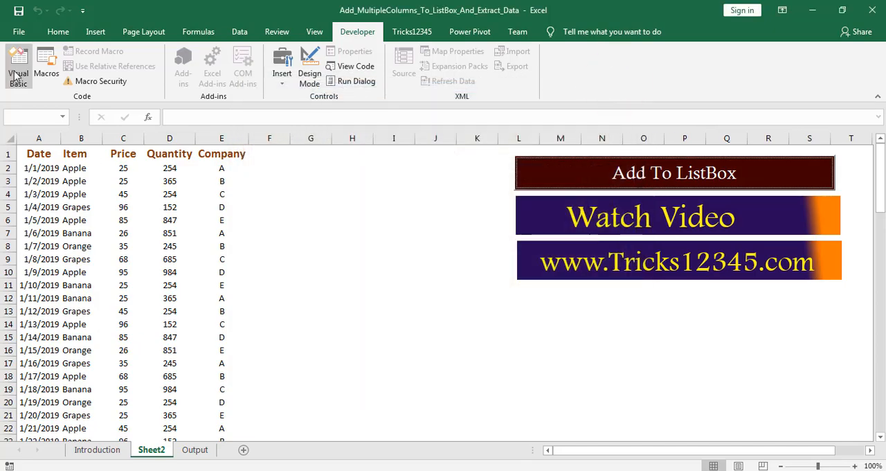
Change MultiSelect from fmMultiSelectSingle to fmMultiSelectExtended in the editor and return to Excel.
left_click(18, 62)
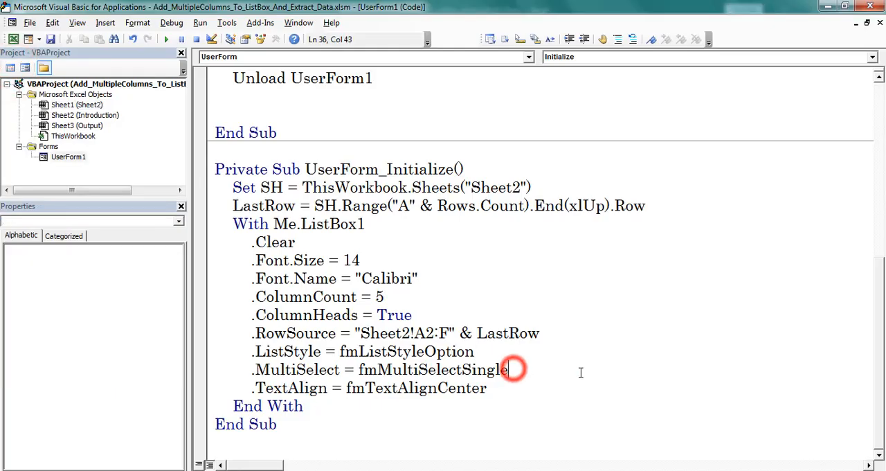
key("Backspace")
type("Extended")
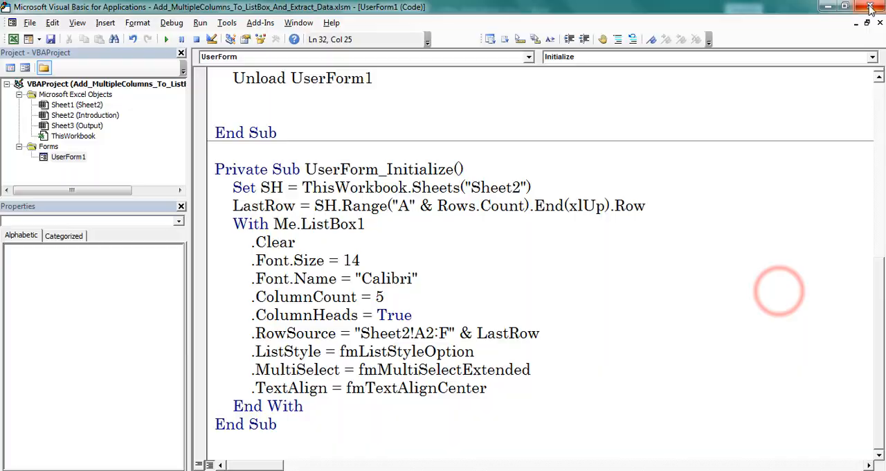
left_click(871, 7)
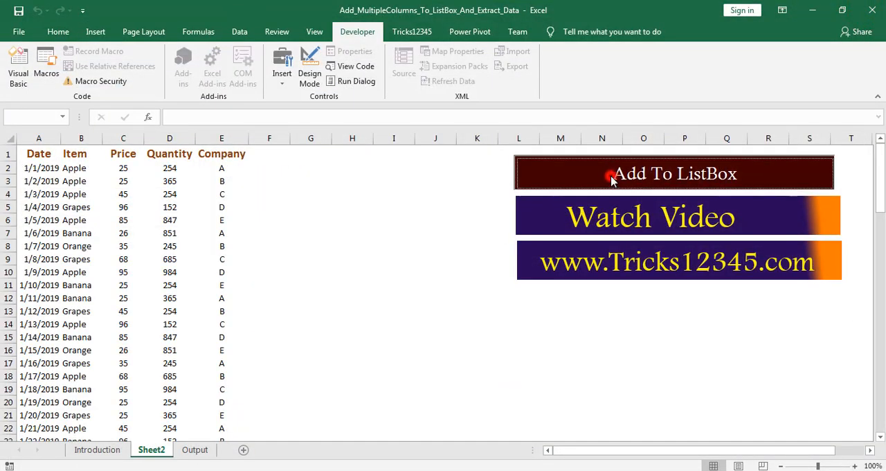
left_click(676, 173)
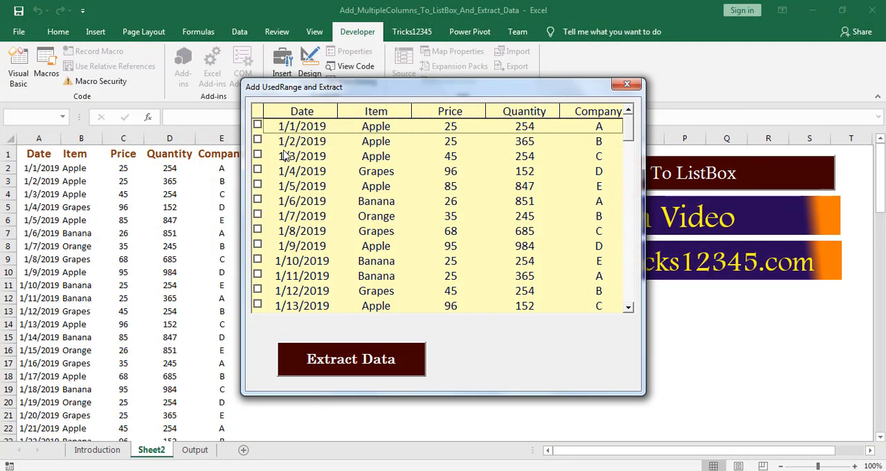
left_click(258, 172)
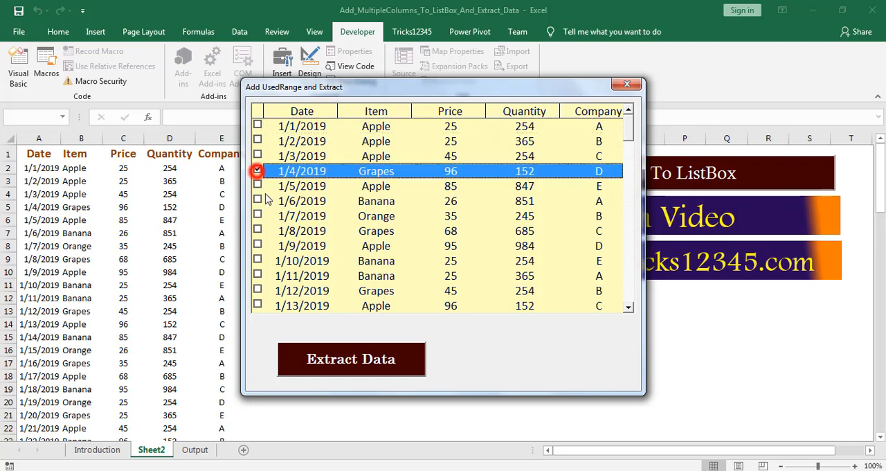
left_click(258, 216)
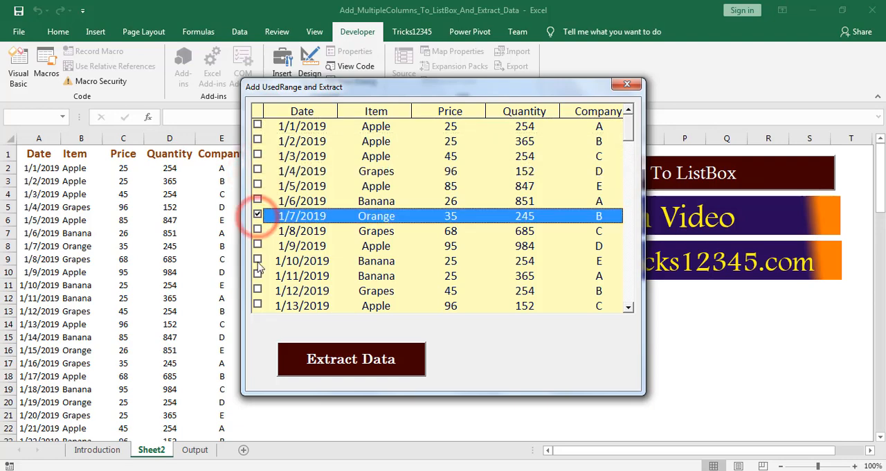
left_click(257, 291)
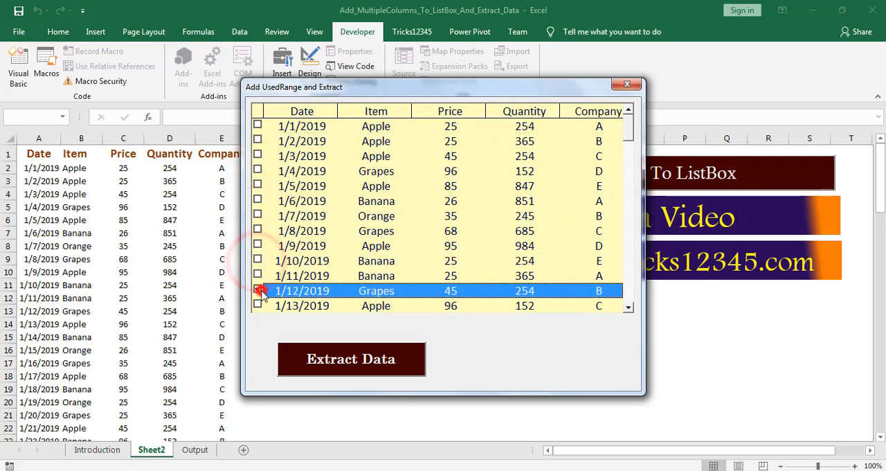
left_click(258, 124)
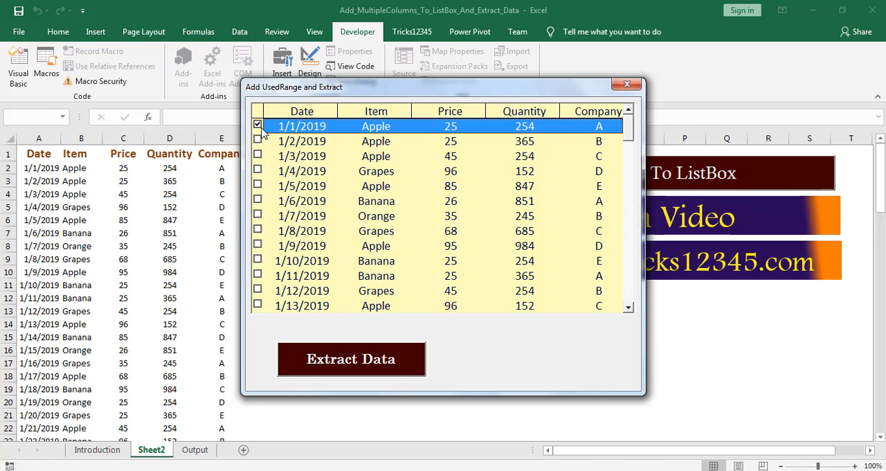
left_click(258, 155)
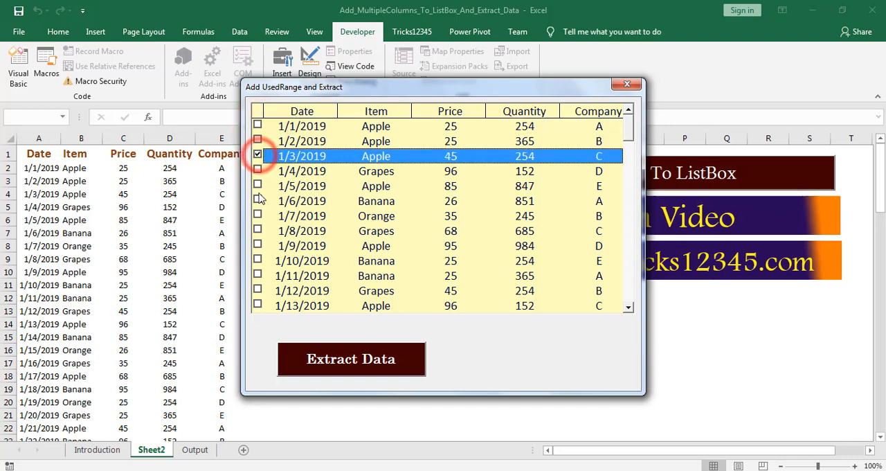
left_click(258, 246)
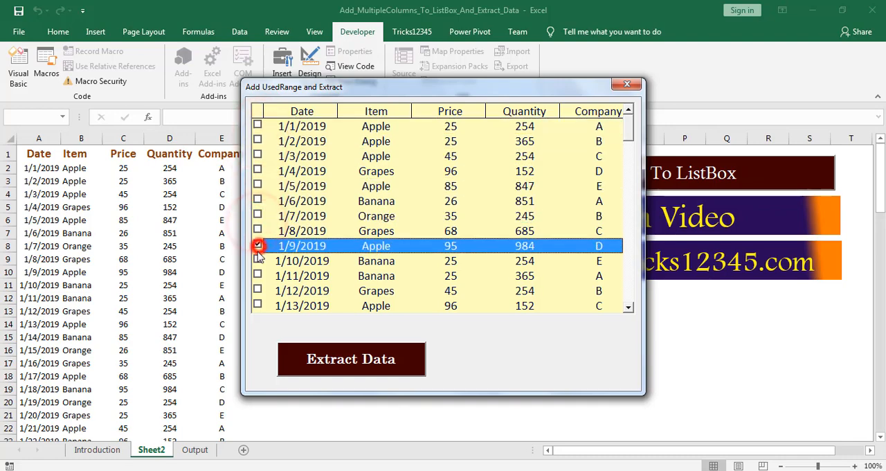
left_click(258, 276)
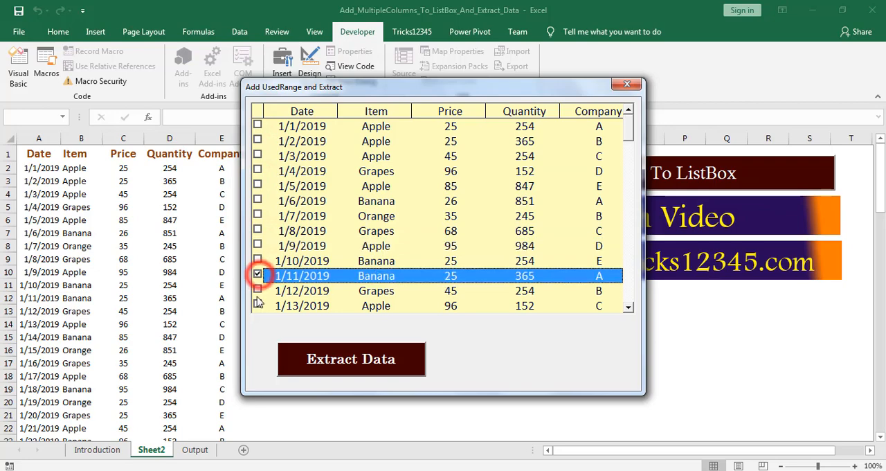
left_click(258, 155)
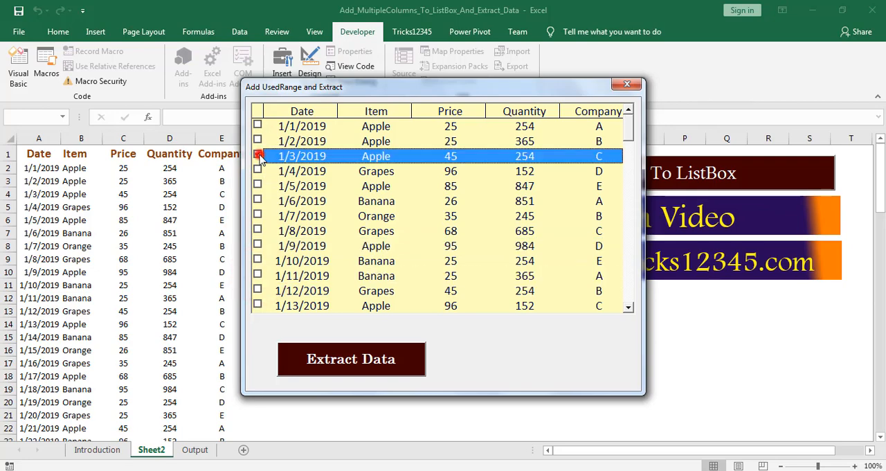
left_click(258, 229)
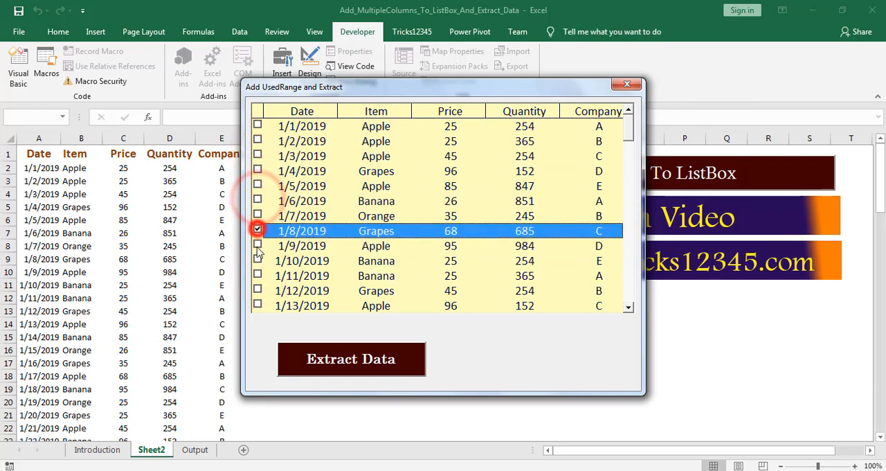
left_click(257, 261)
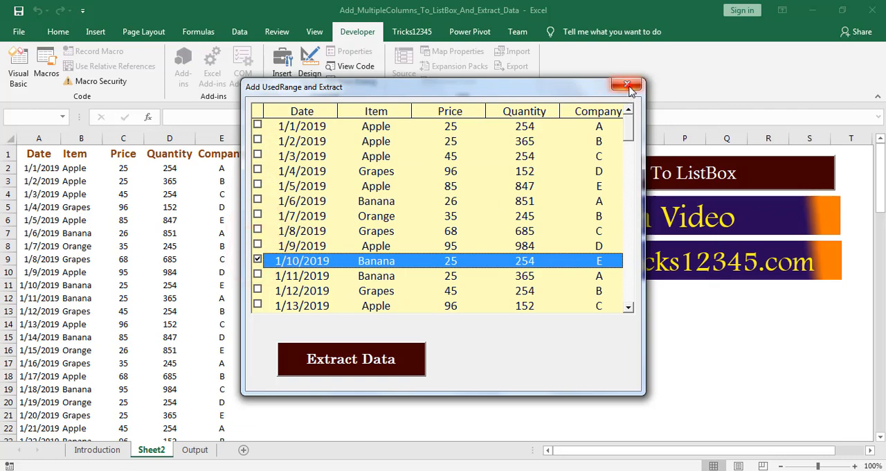
left_click(626, 86)
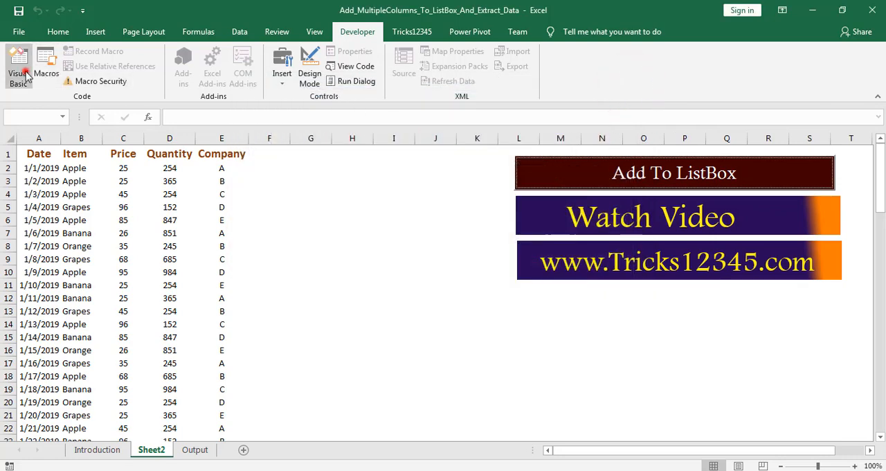
Change the ListBox's .MultiSelect from fmMultiSelectExtended to fmMultiSelectMulti and return to Sheet2.
left_click(19, 67)
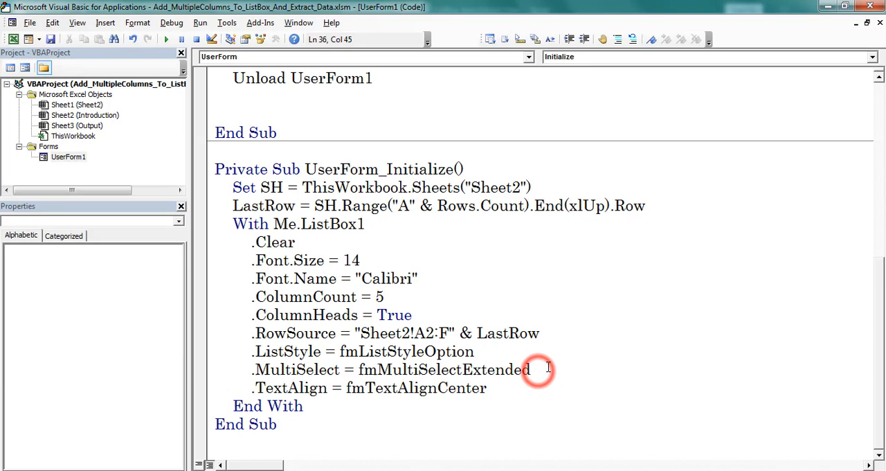
key("Delete")
type("Multi")
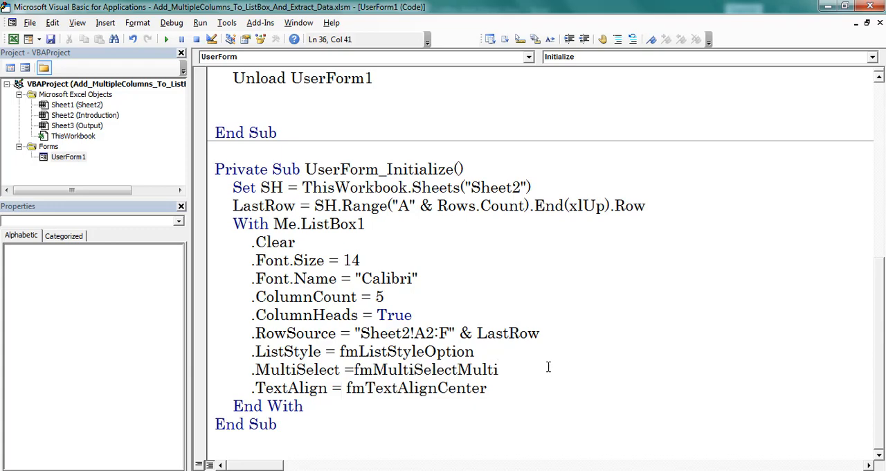
double_click(428, 368)
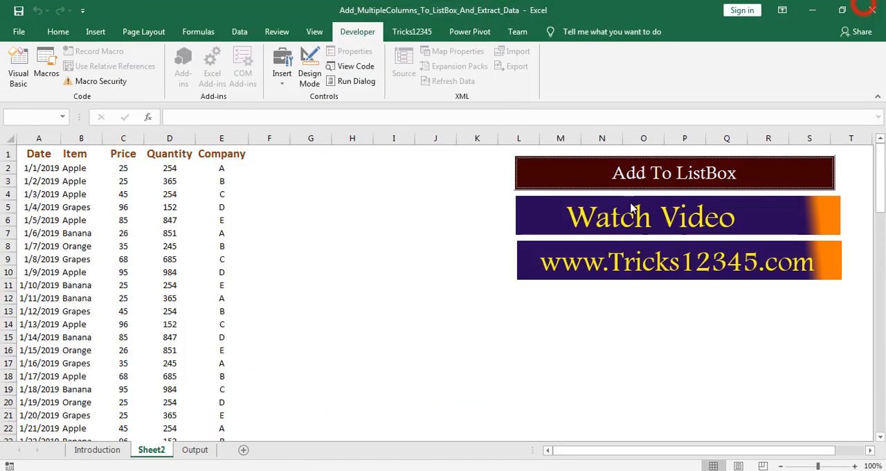
Launch the UserForm and tick the 1/6/2019 Banana row plus further rows while scrolling the list.
left_click(672, 171)
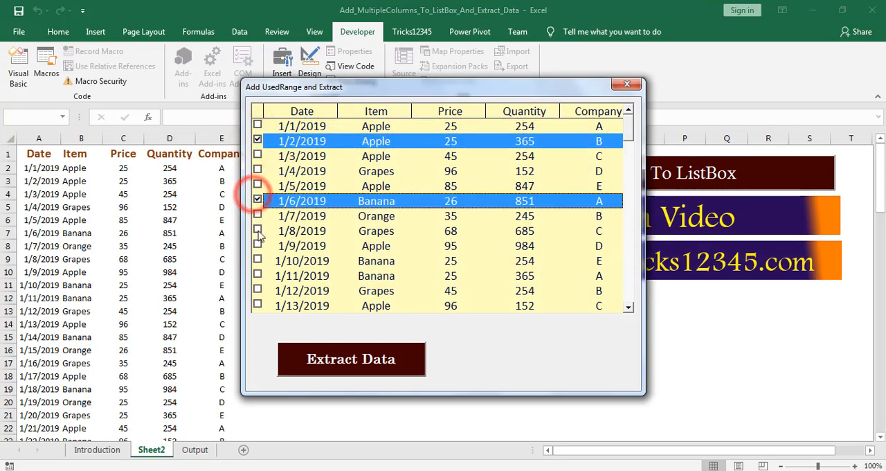
left_click(257, 291)
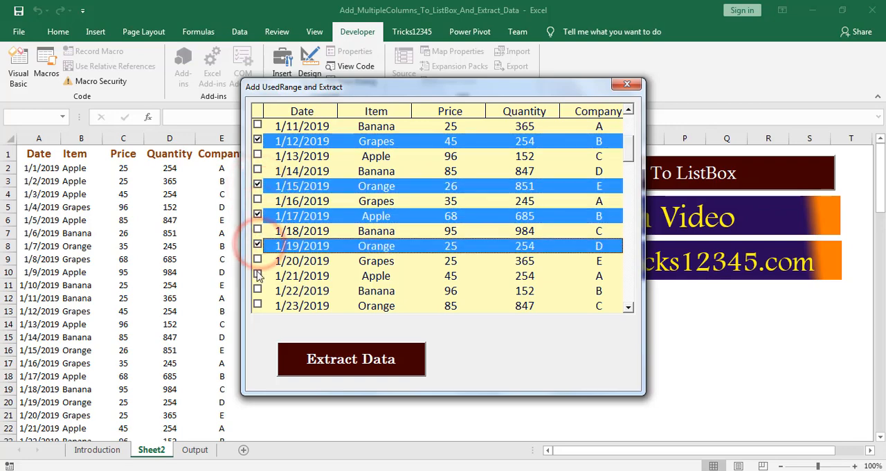
scroll("down", 3)
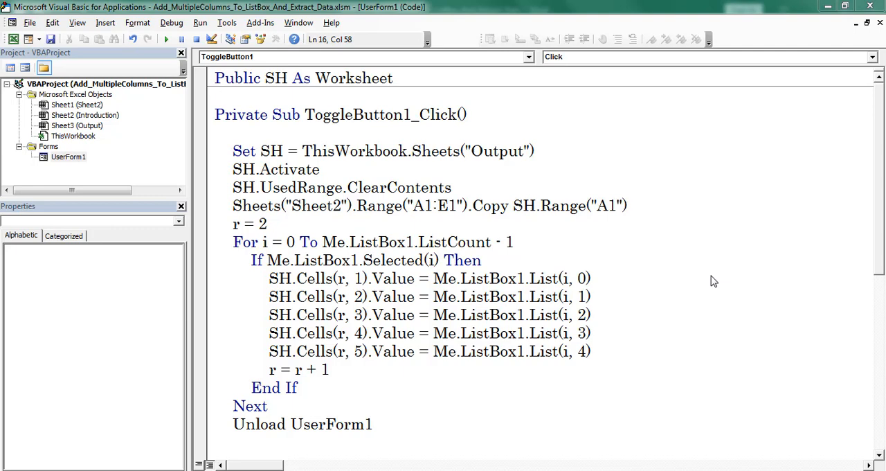
mouse_move(463, 271)
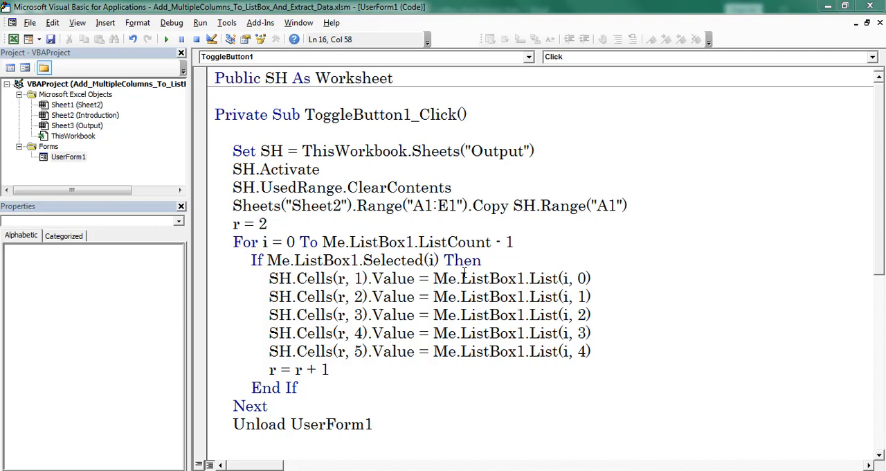
mouse_move(725, 230)
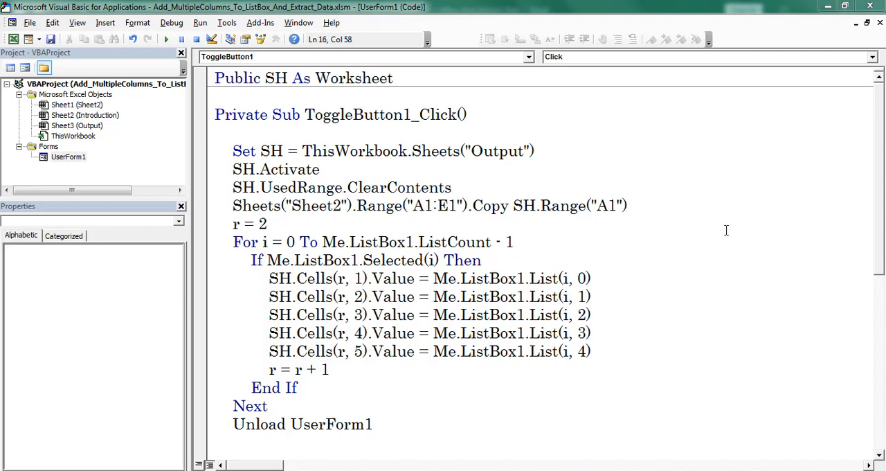
mouse_move(235, 143)
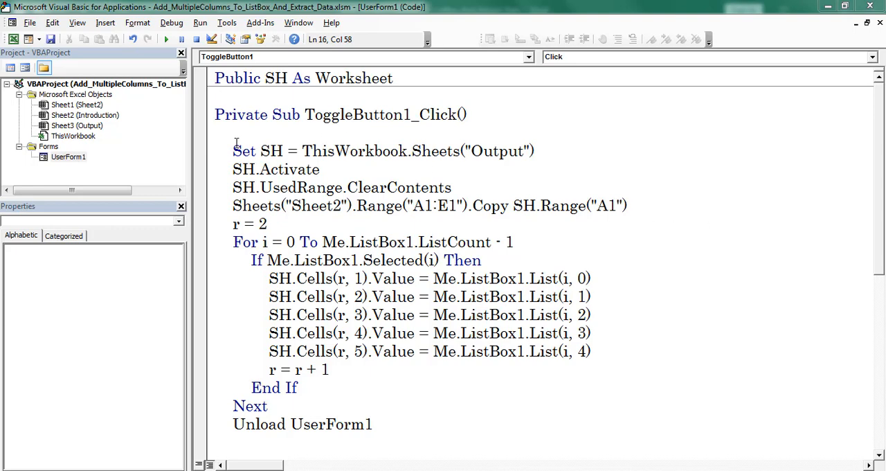
Set a breakpoint on the Set SH line and run the form so Extract Data enters break mode.
left_click(199, 151)
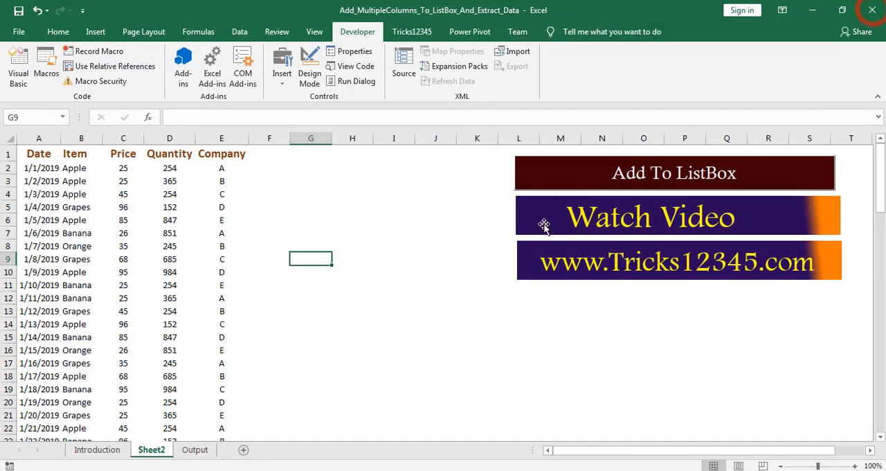
left_click(673, 172)
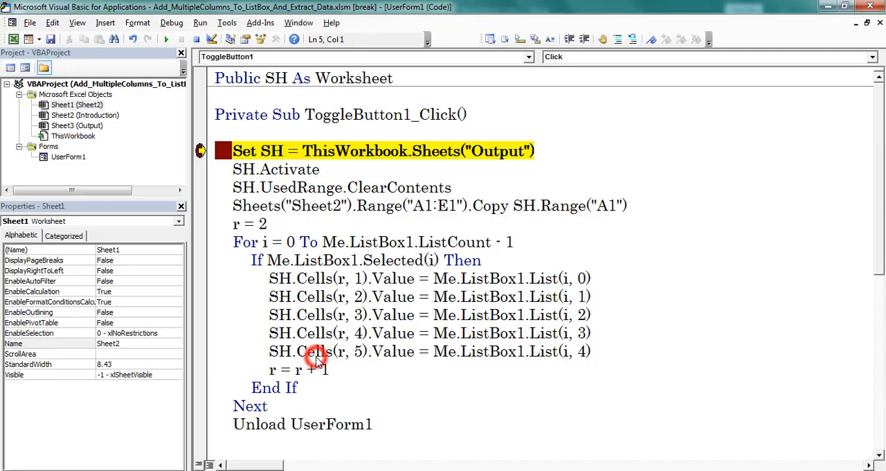
Review the paused lines: Output sheet assignment, Activate, ClearContents and the A1:E1 header copy.
double_click(498, 151)
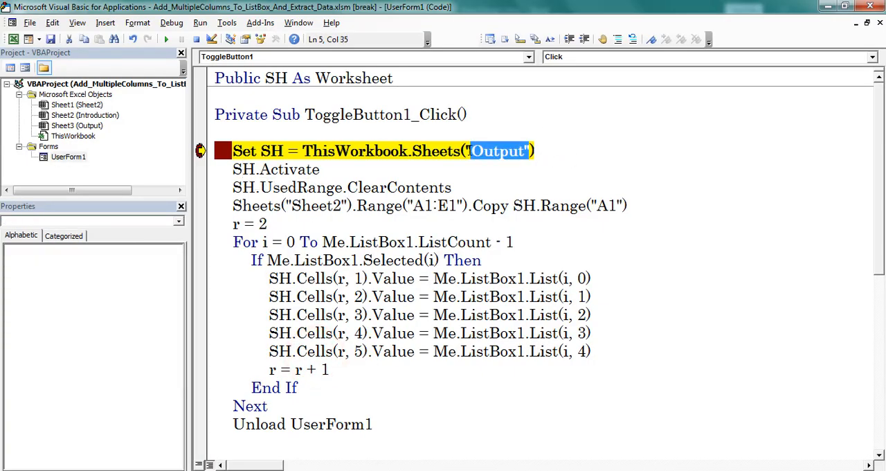
left_click(307, 173)
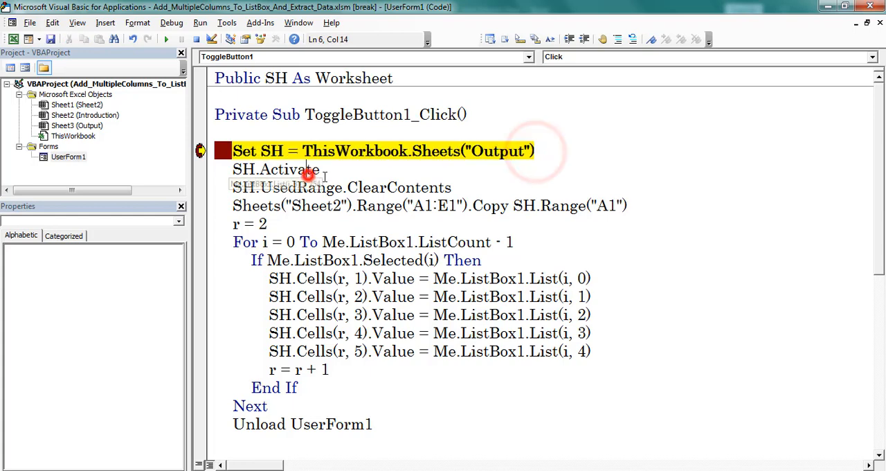
left_click(331, 169)
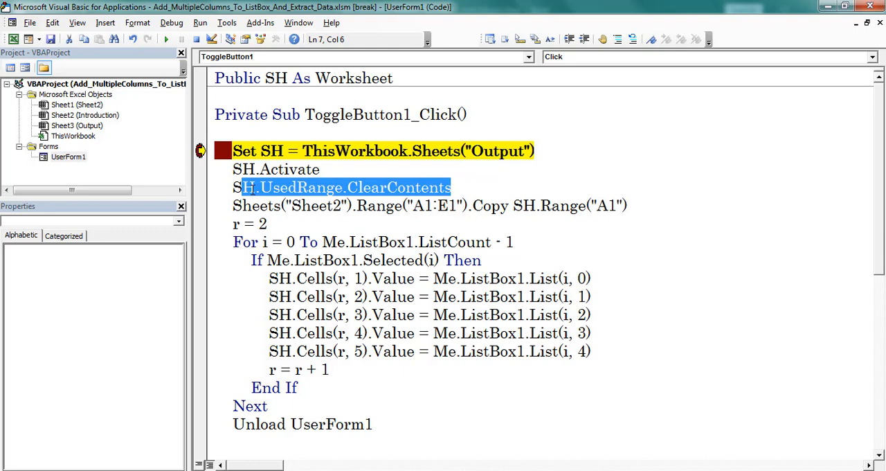
left_click(272, 205)
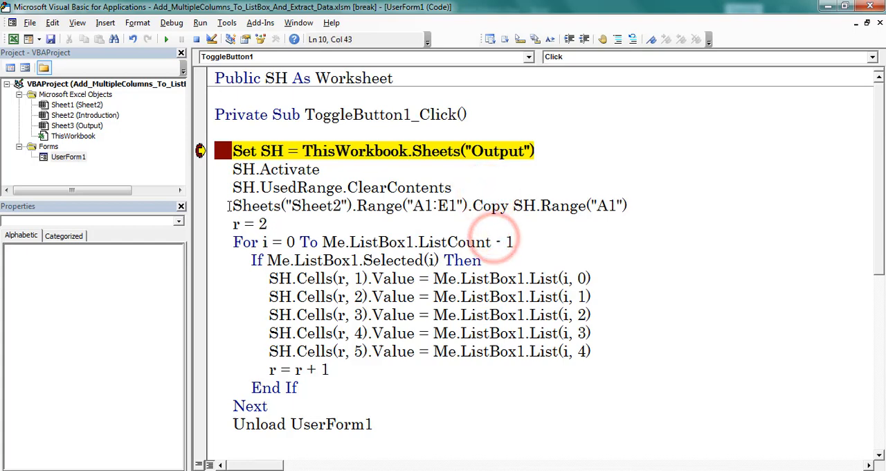
left_click(454, 205)
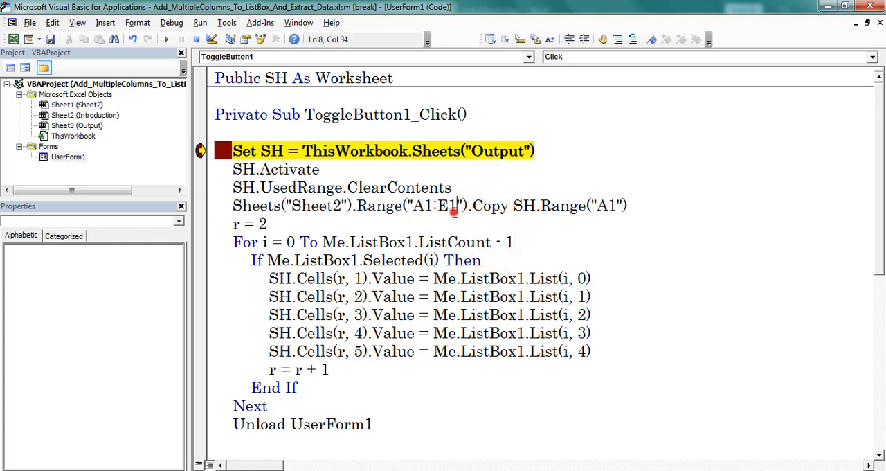
double_click(568, 205)
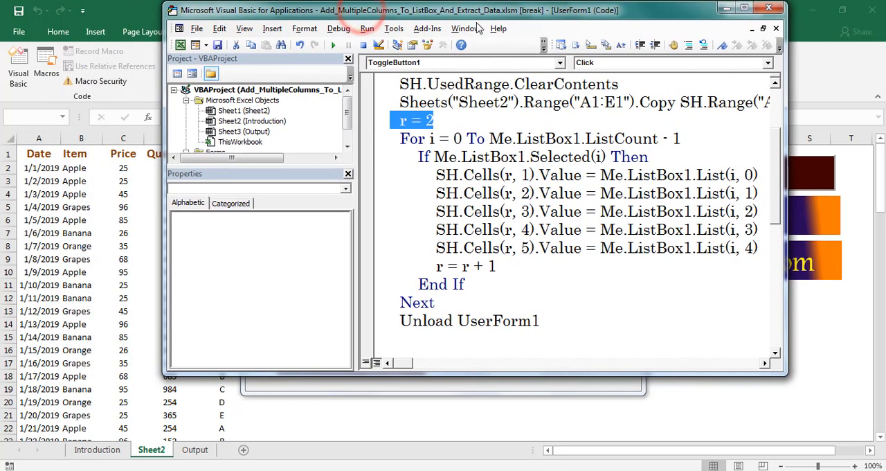
mouse_move(560, 138)
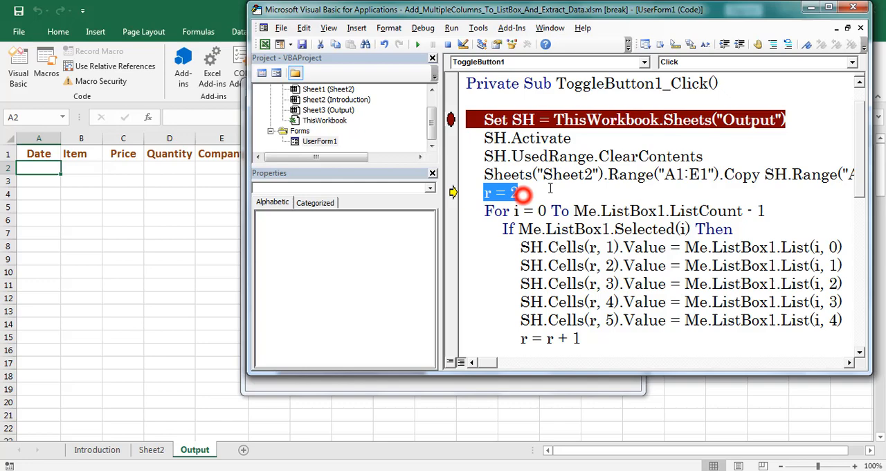
mouse_move(657, 211)
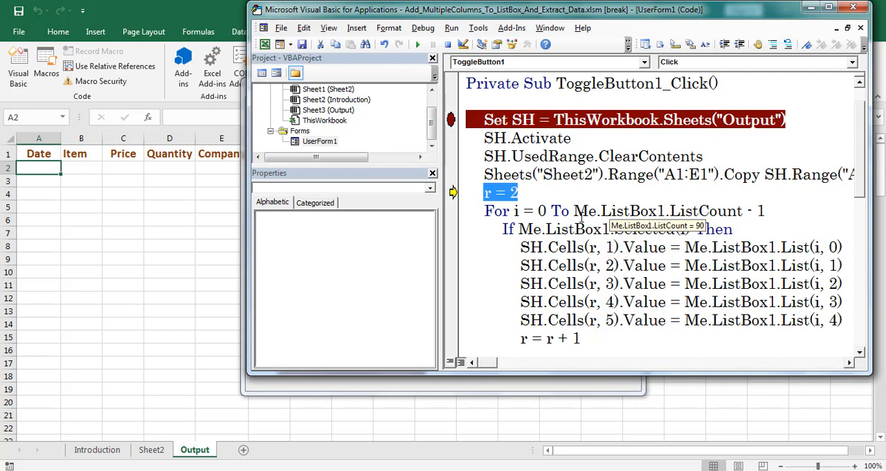
mouse_move(55, 172)
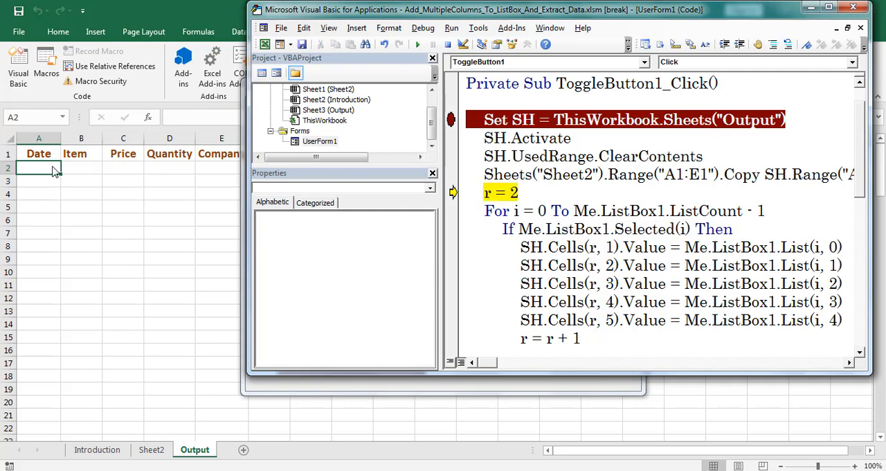
mouse_move(81, 179)
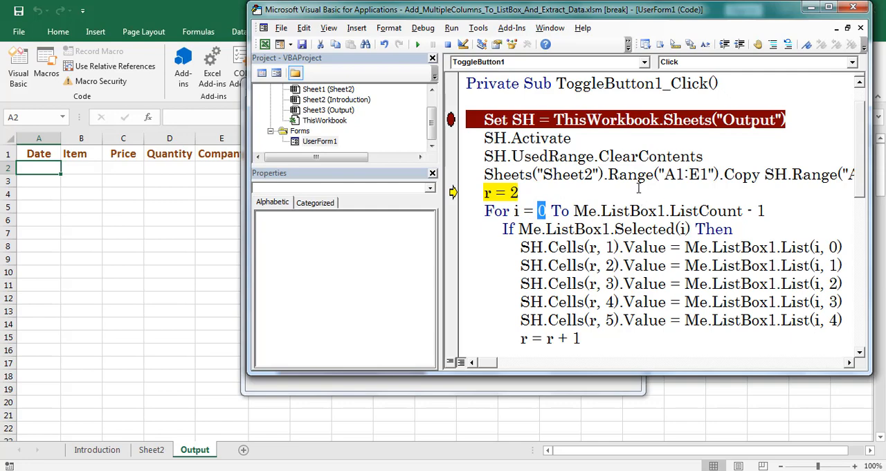
Step with F8 to the For loop and highlight its bounds, index 0 to ListCount.
double_click(608, 210)
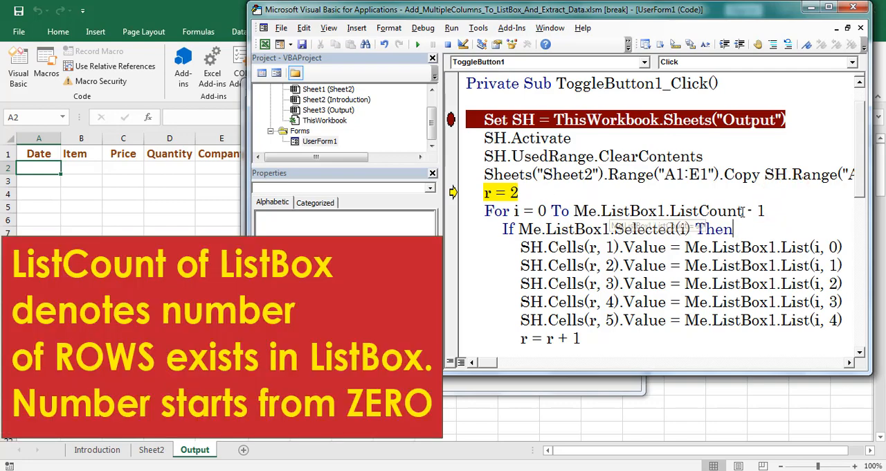
double_click(670, 210)
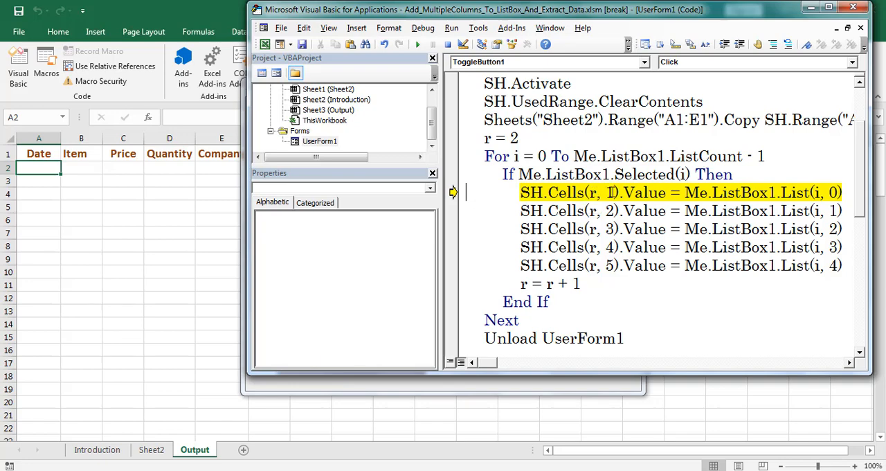
mouse_move(784, 133)
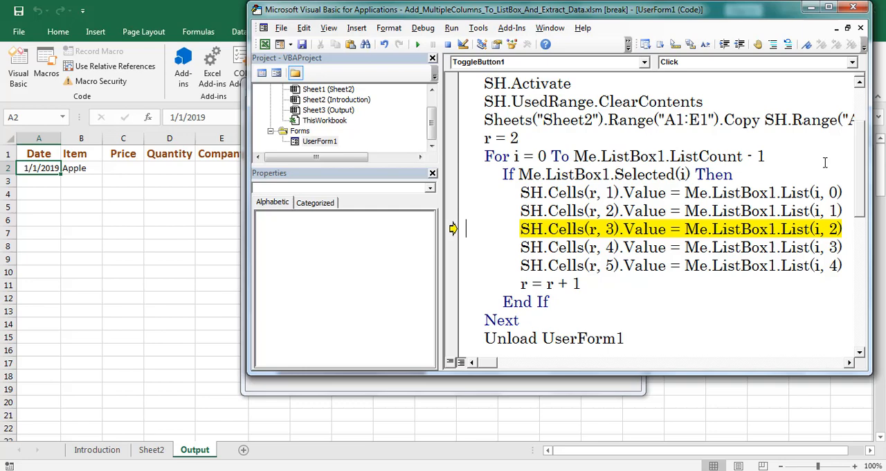
Step through the For loop with F8, noting the row counter increment and the Selected check, until End Sub.
key("F8")
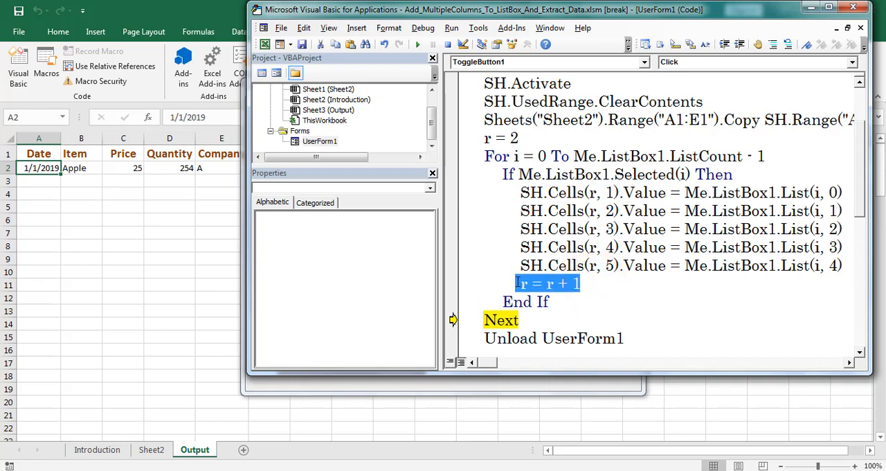
left_click(595, 283)
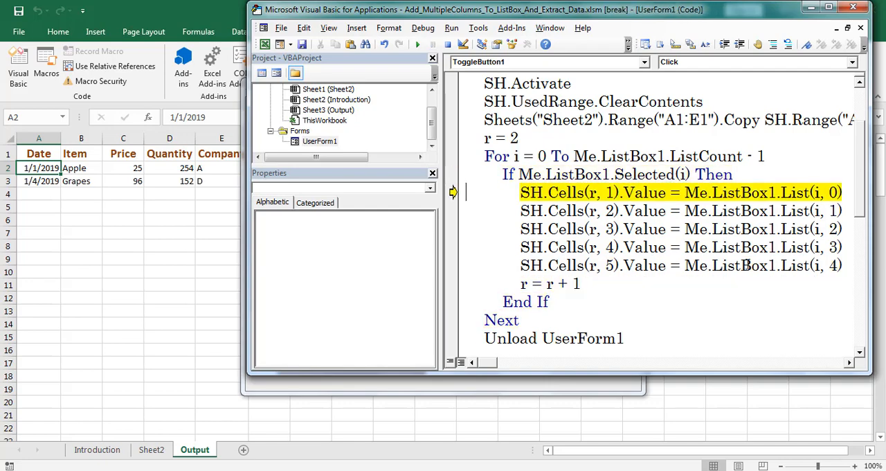
key("F8")
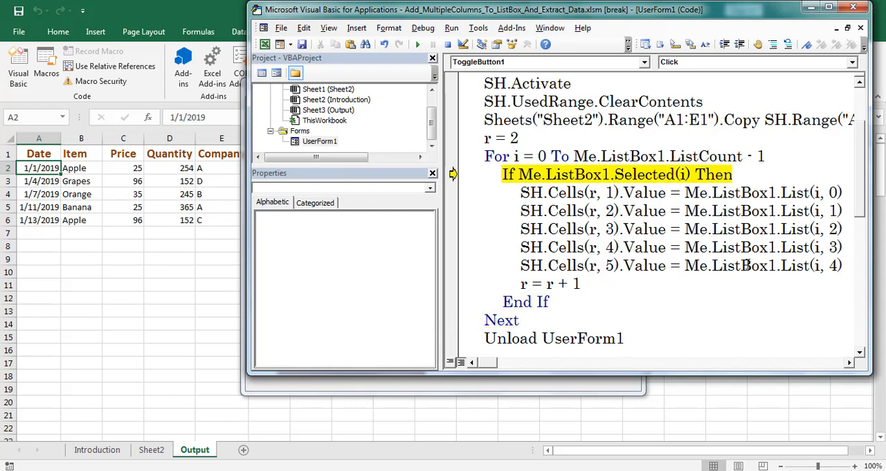
left_click(554, 338)
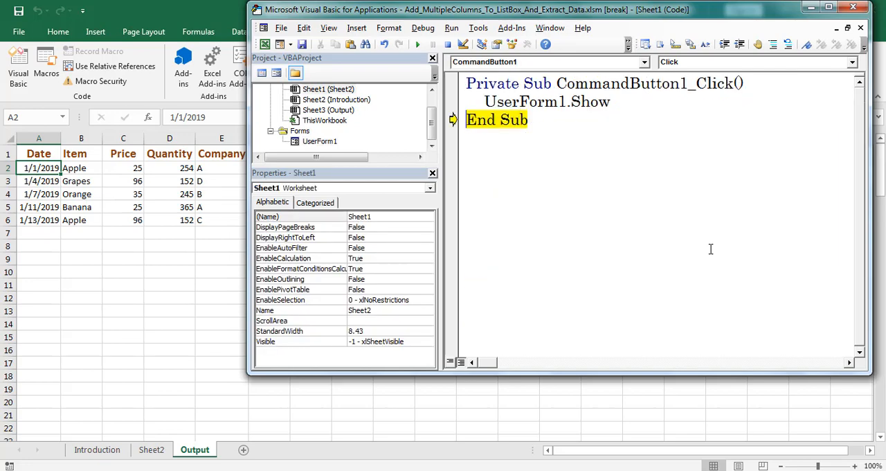
Maximize Excel, check the five extracted rows on Output, then switch to the Sheet2 tab.
double_click(318, 142)
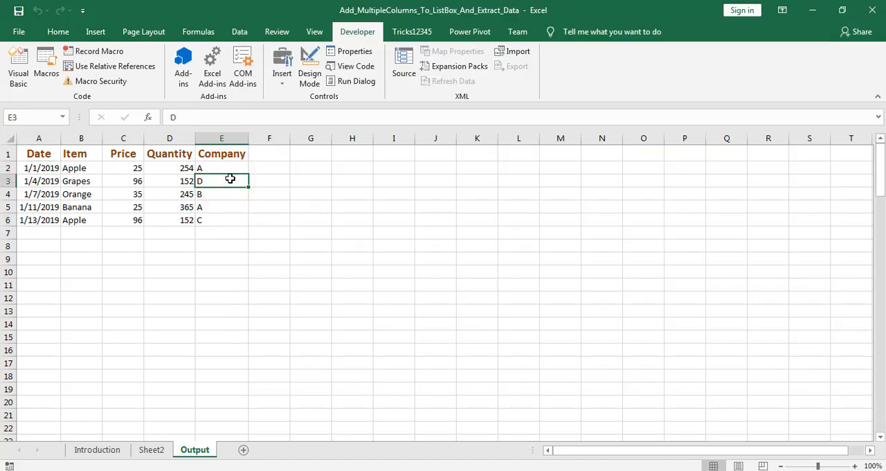
left_click(153, 449)
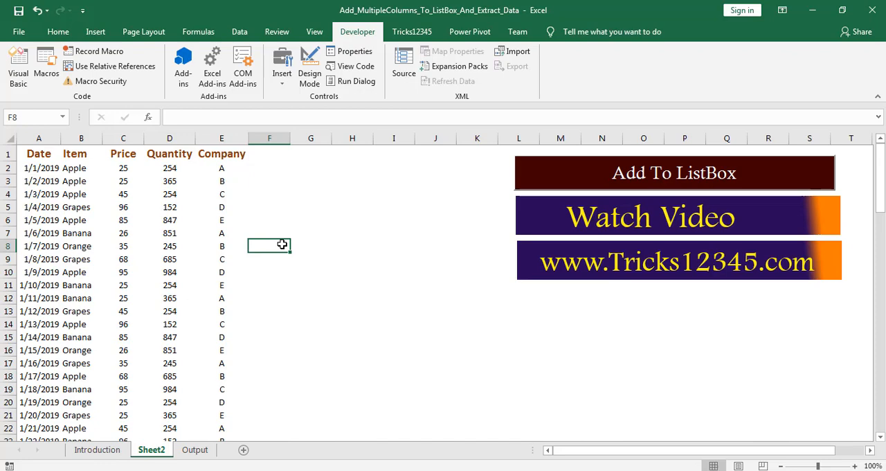